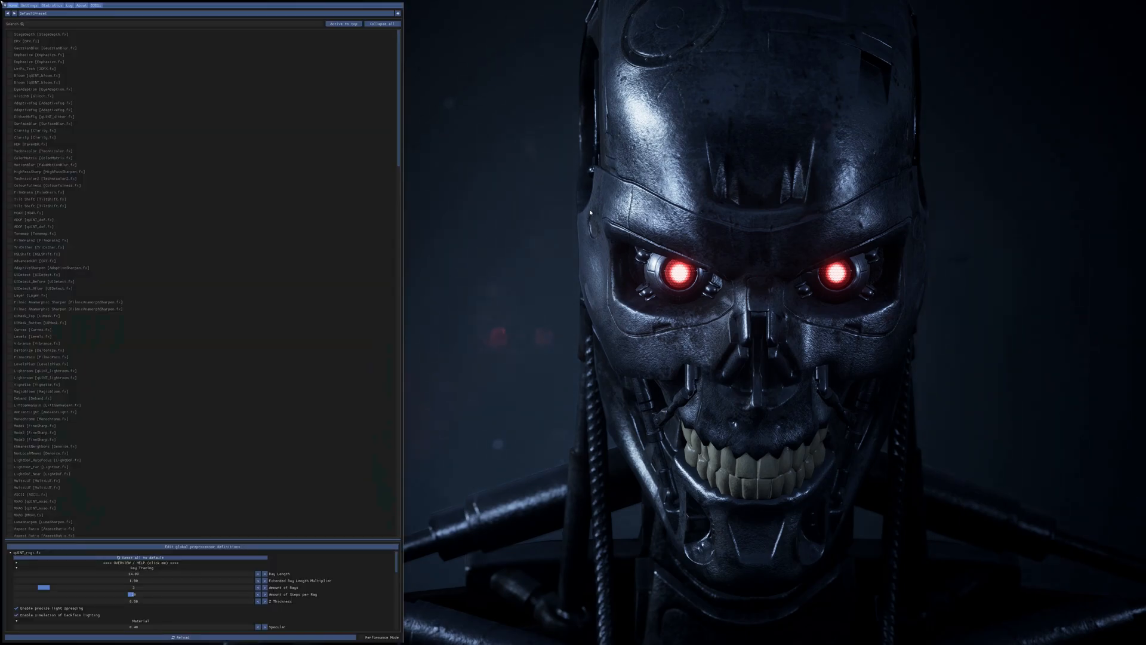
# Step: Cycle the window mode through windowed and windowed fullscreen, then back to fullscreen
pyautogui.scroll(-3)
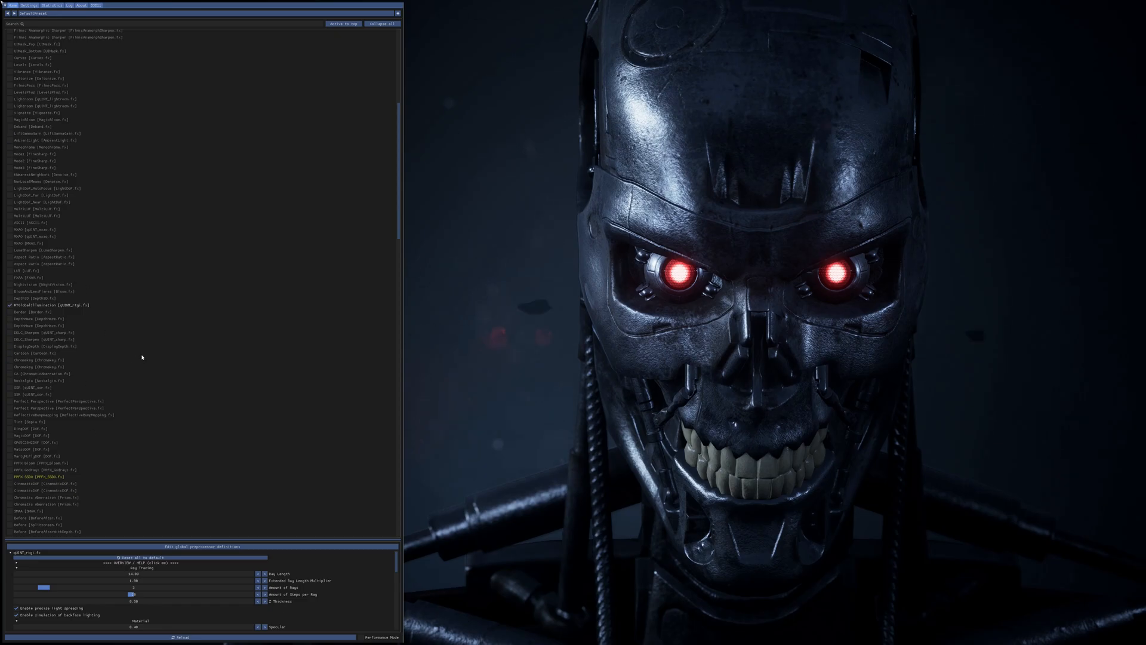
pyautogui.moveTo(466, 297)
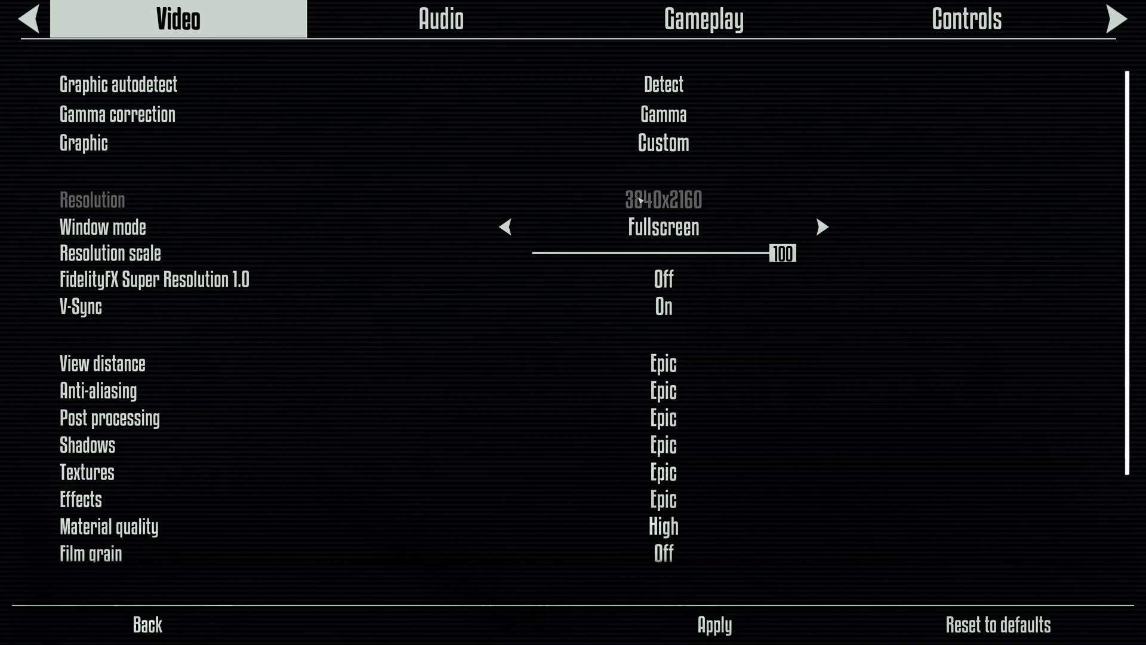
pyautogui.click(506, 227)
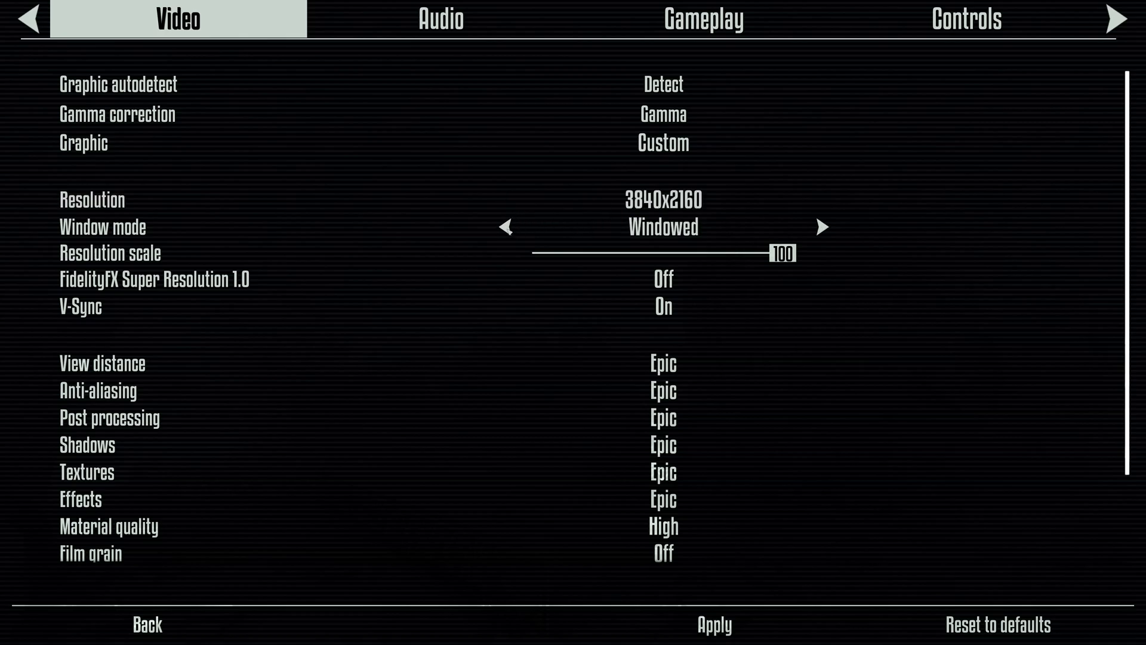
pyautogui.click(821, 227)
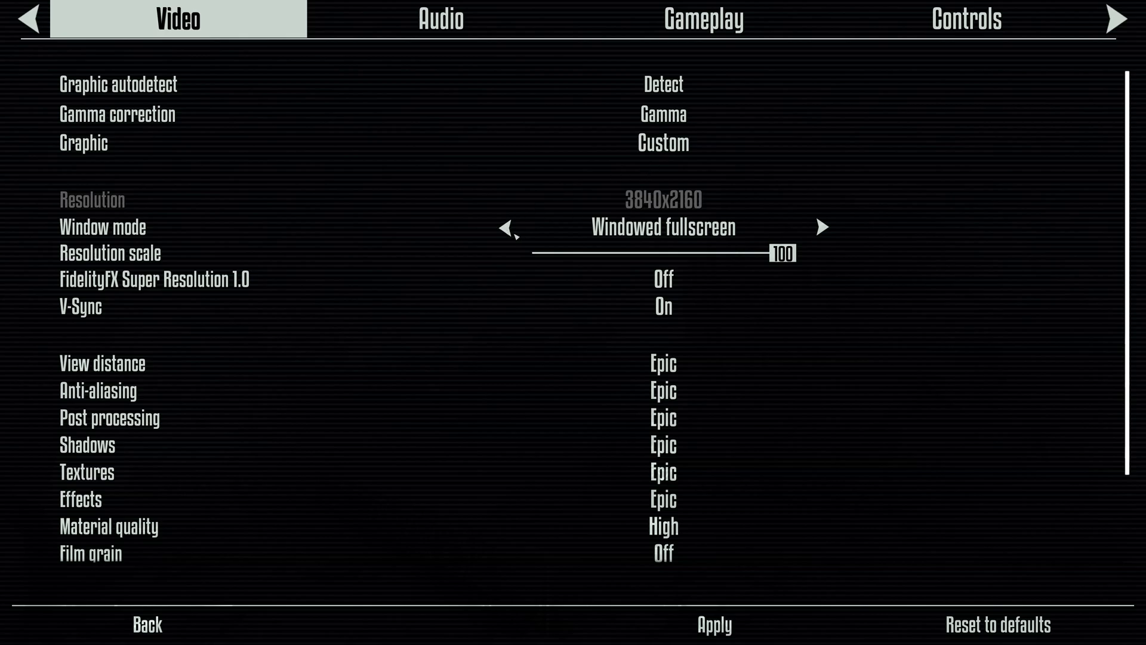
pyautogui.click(507, 227)
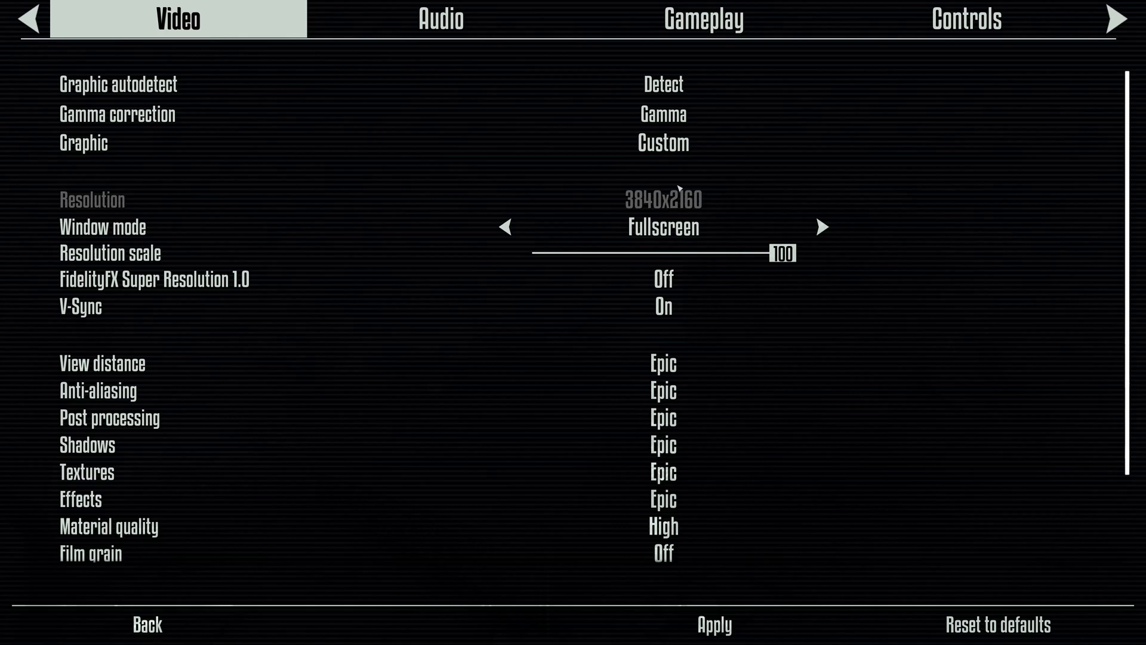
pyautogui.moveTo(678, 188)
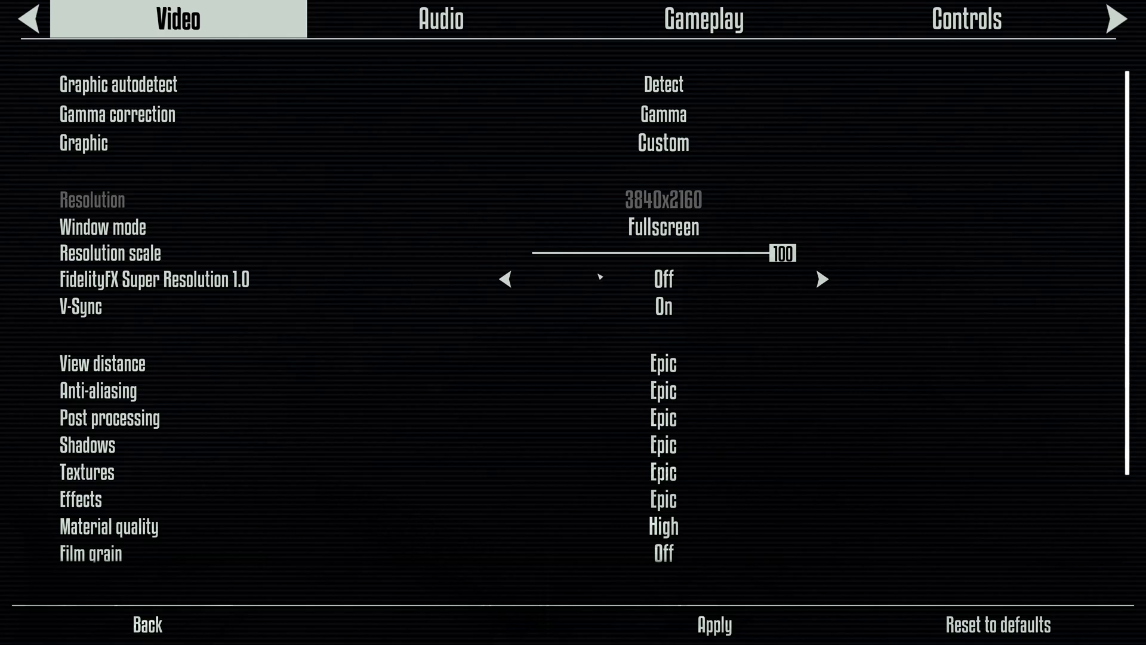
pyautogui.click(147, 625)
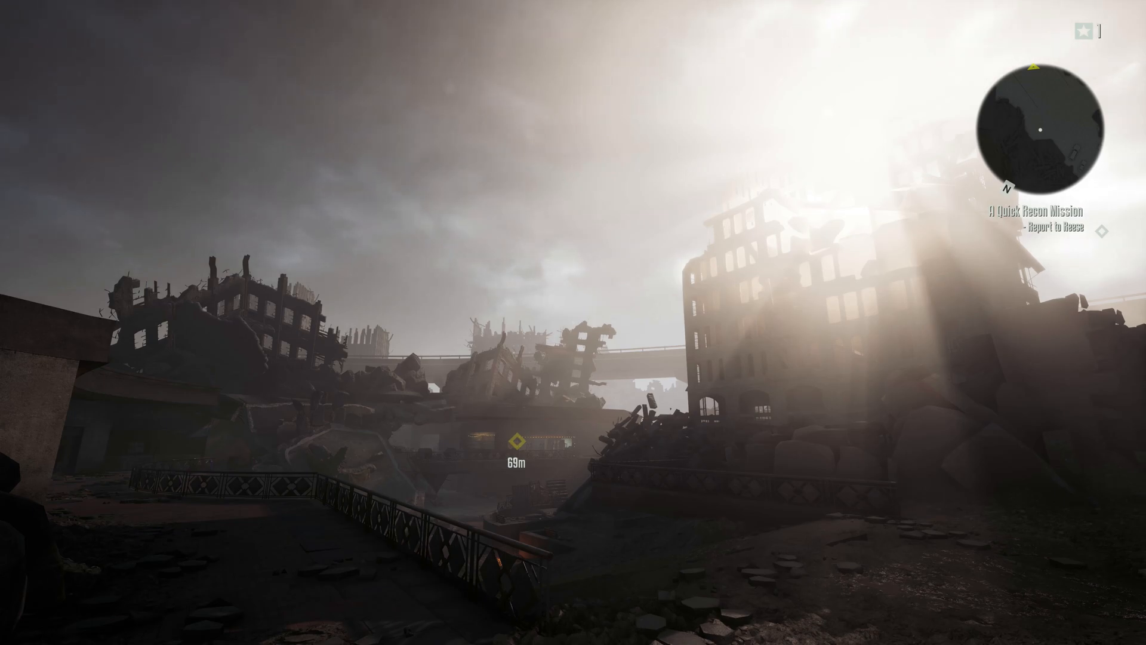
pyautogui.moveTo(573, 322)
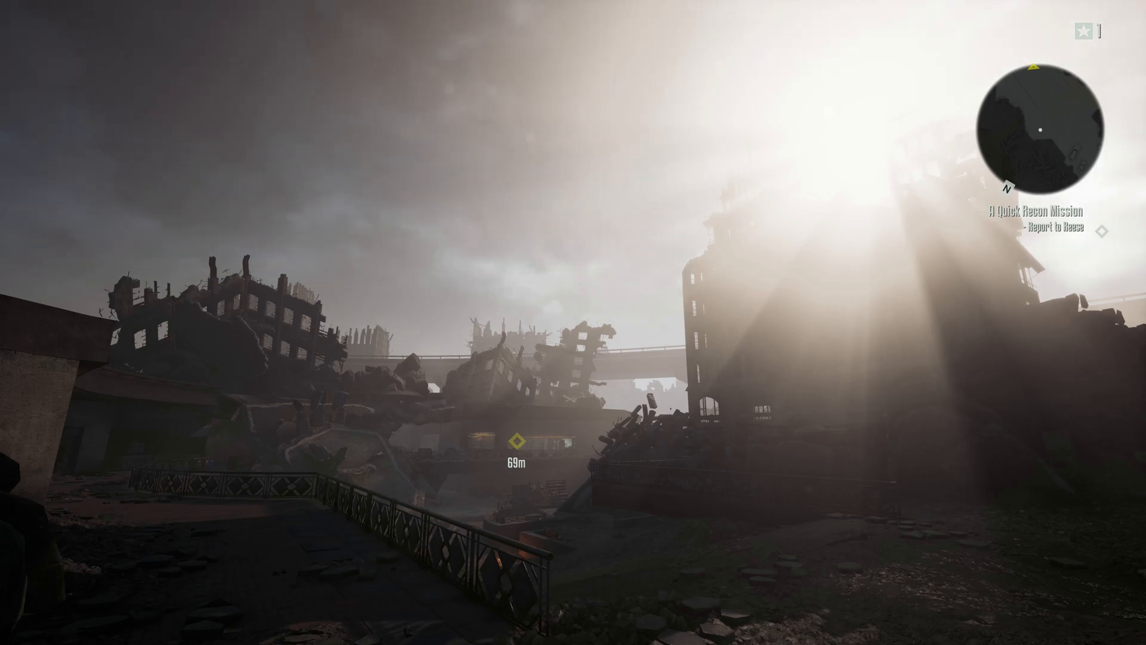
pyautogui.moveTo(574, 322)
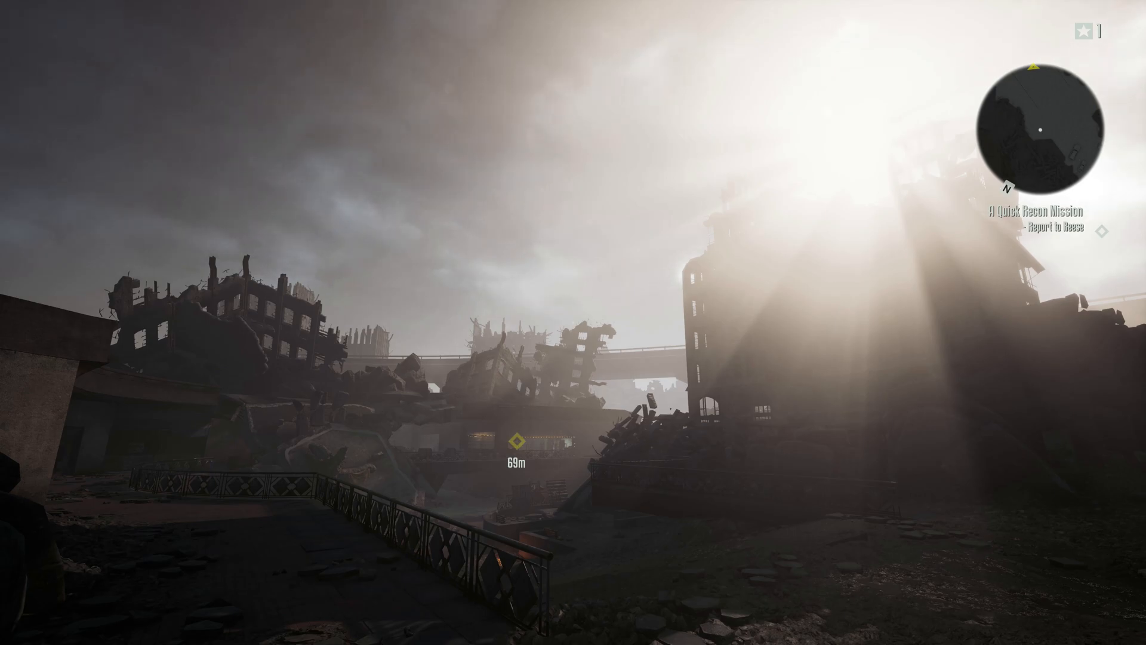
# Step: Capture screenshots of the ruined city scene with F12
pyautogui.press('F12')
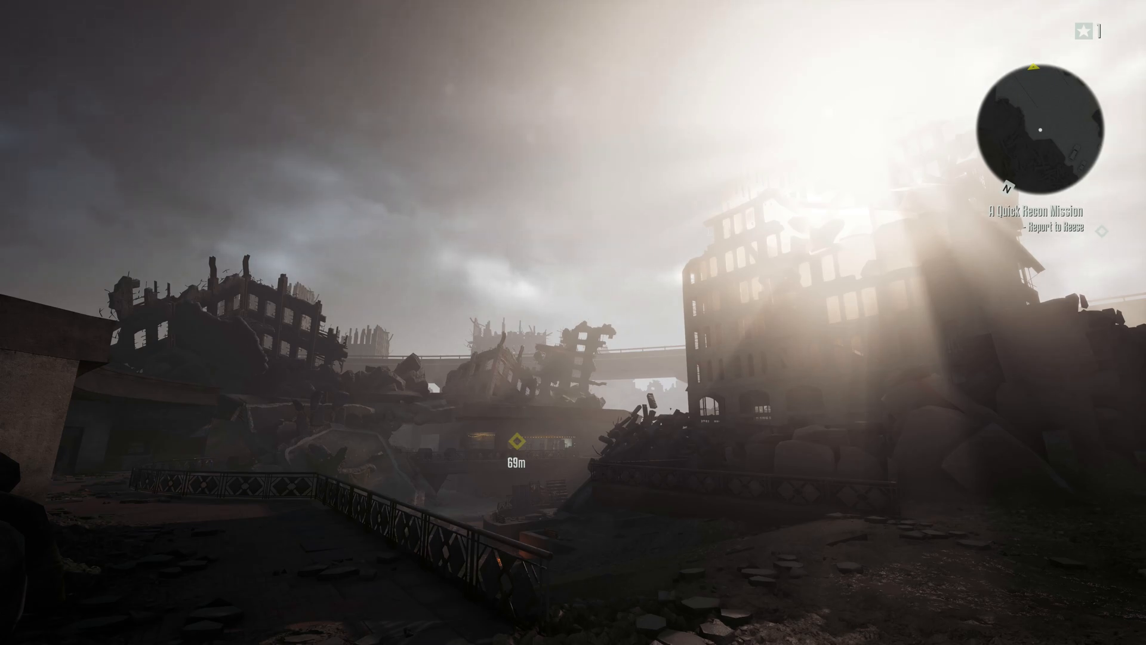
pyautogui.moveTo(573, 323)
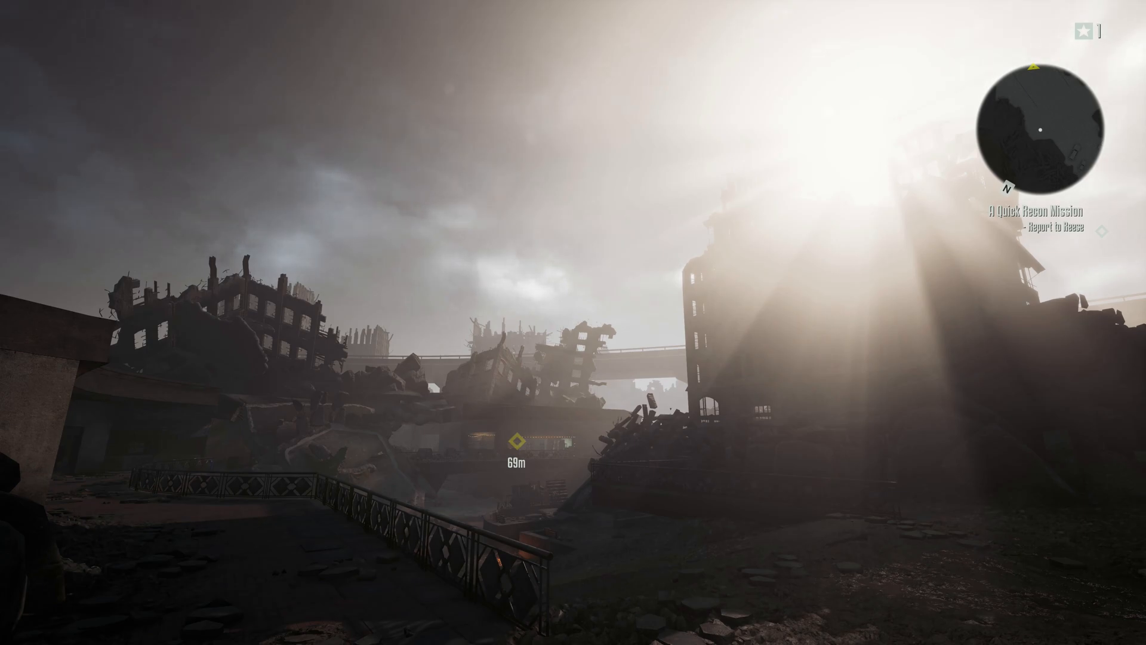
pyautogui.moveTo(573, 323)
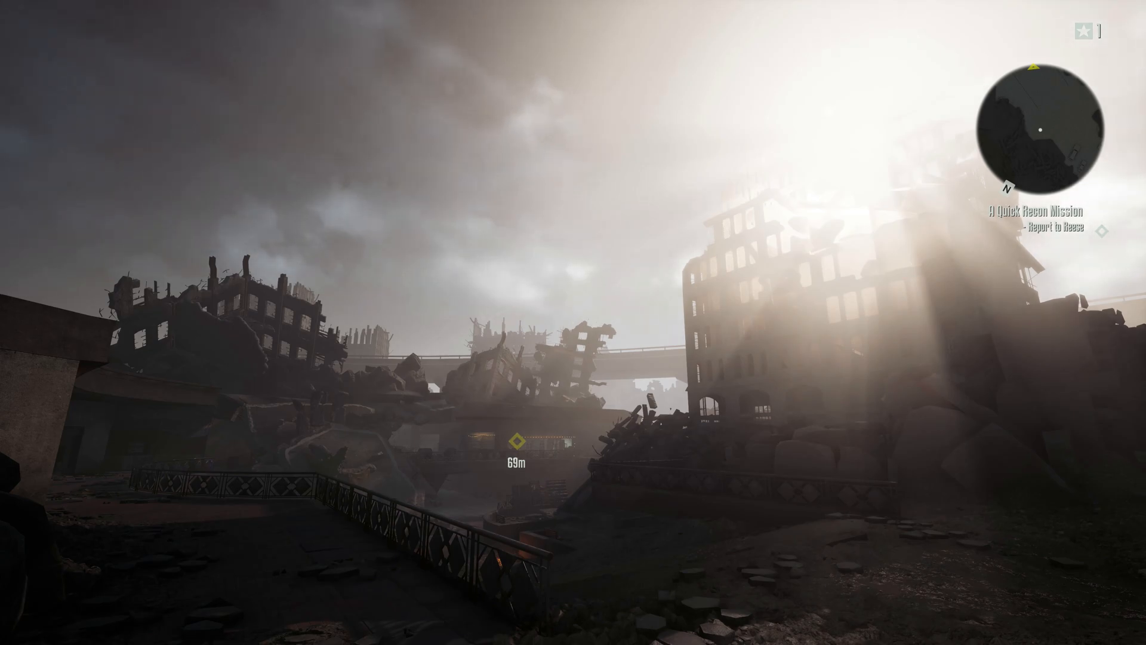
pyautogui.moveTo(573, 323)
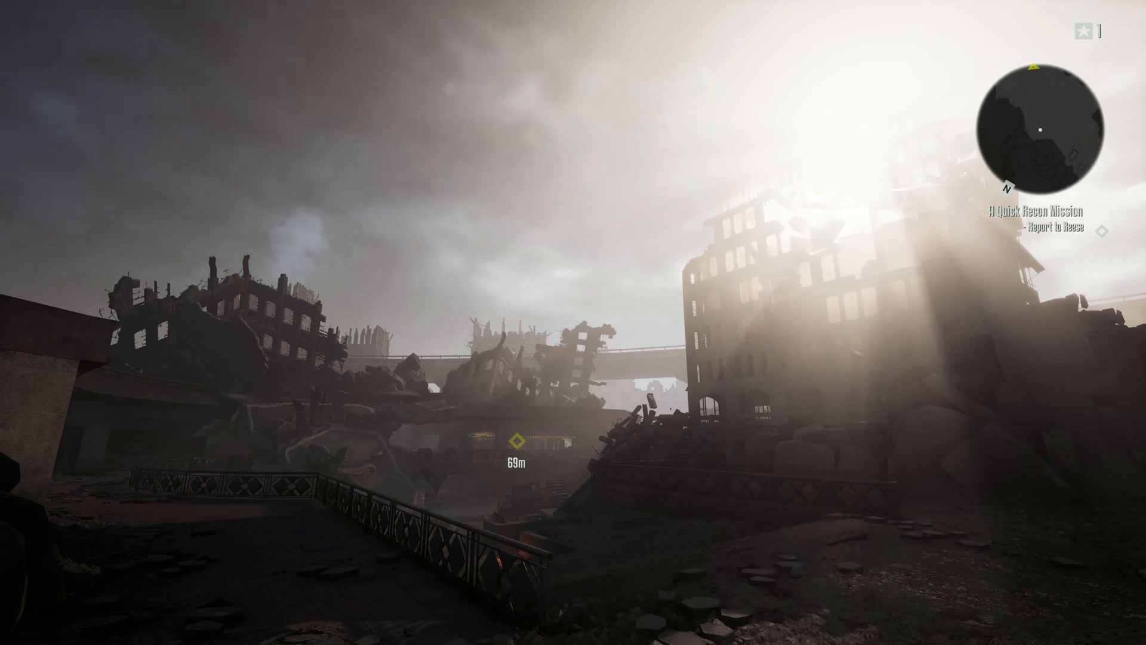
pyautogui.moveTo(573, 322)
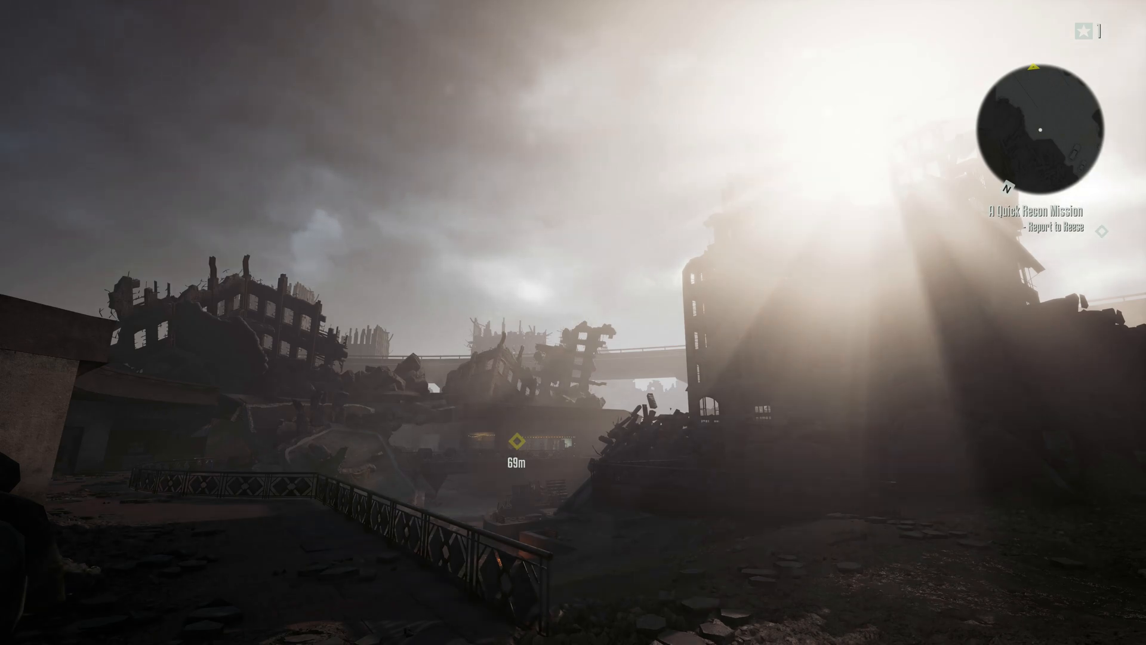
pyautogui.moveTo(574, 322)
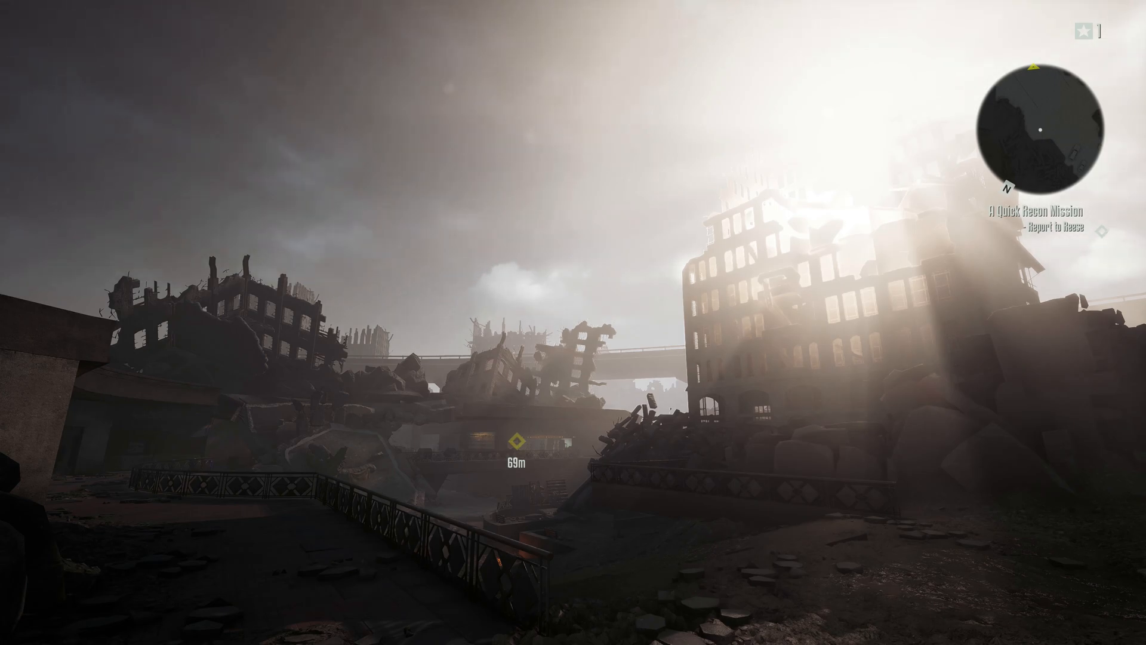
pyautogui.press('F12')
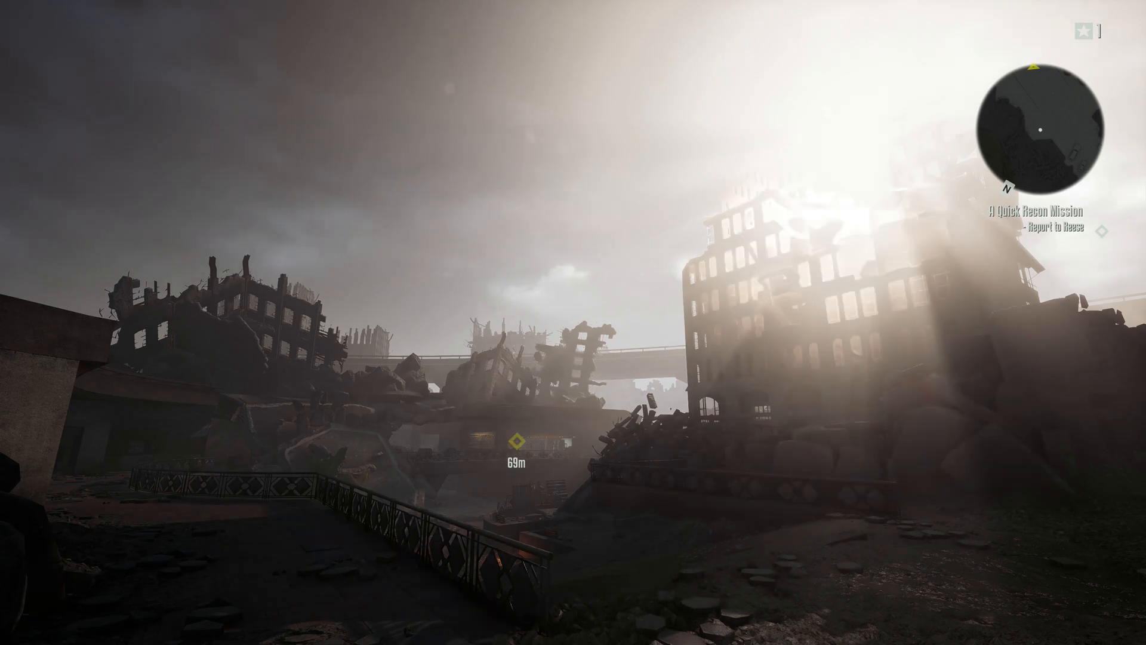
pyautogui.moveTo(573, 323)
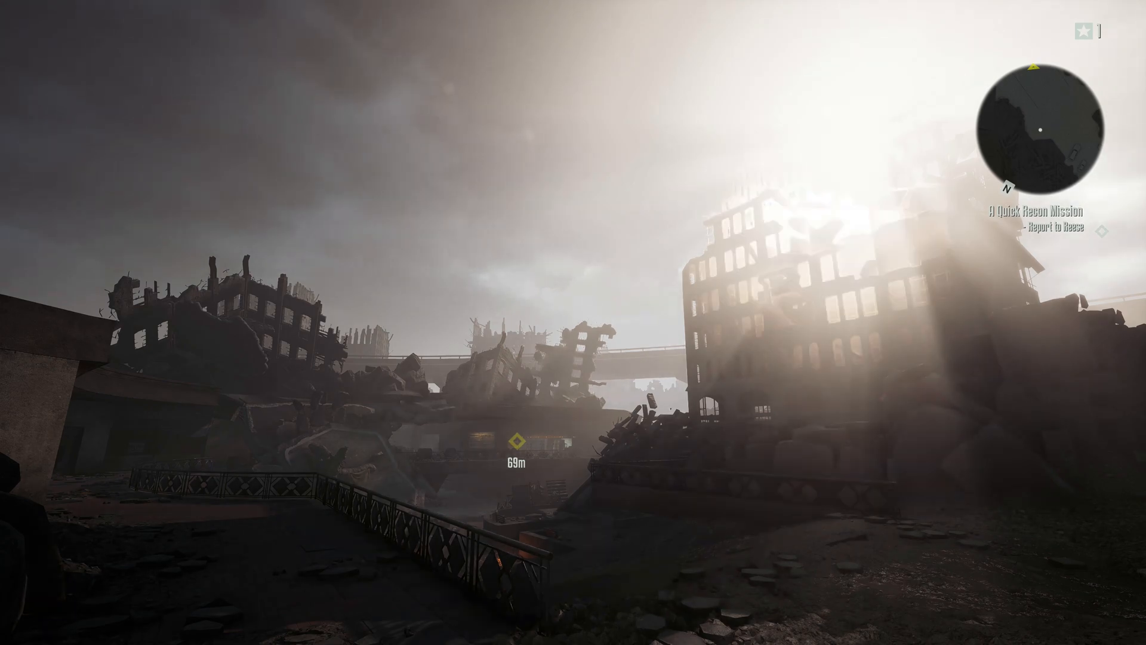
pyautogui.moveTo(573, 323)
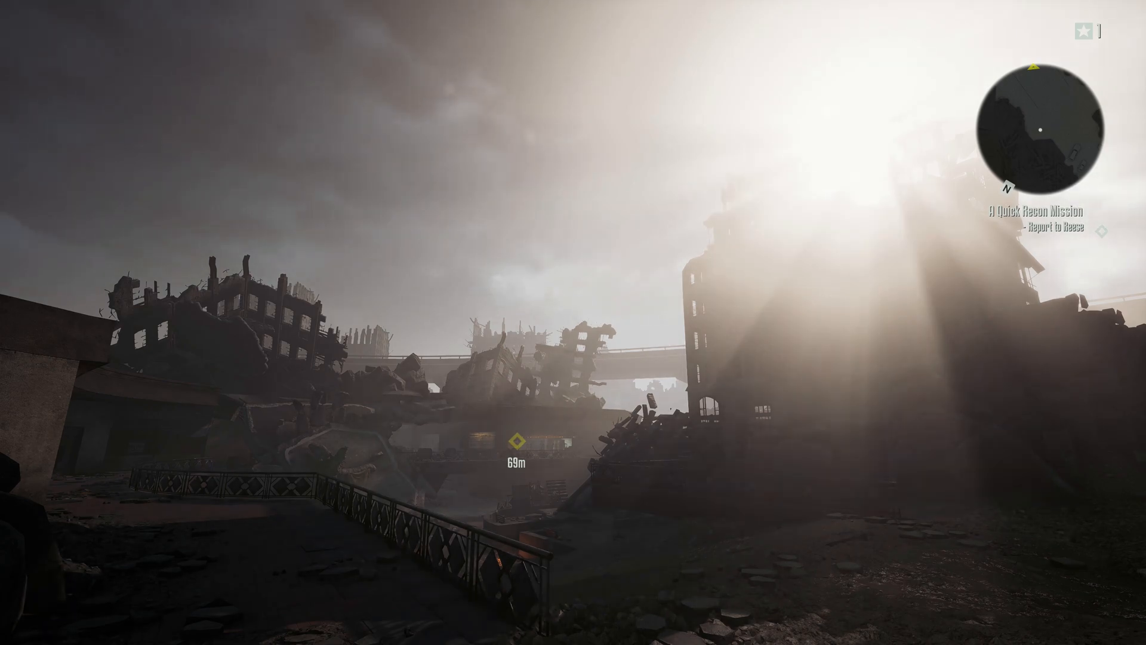
pyautogui.moveTo(573, 322)
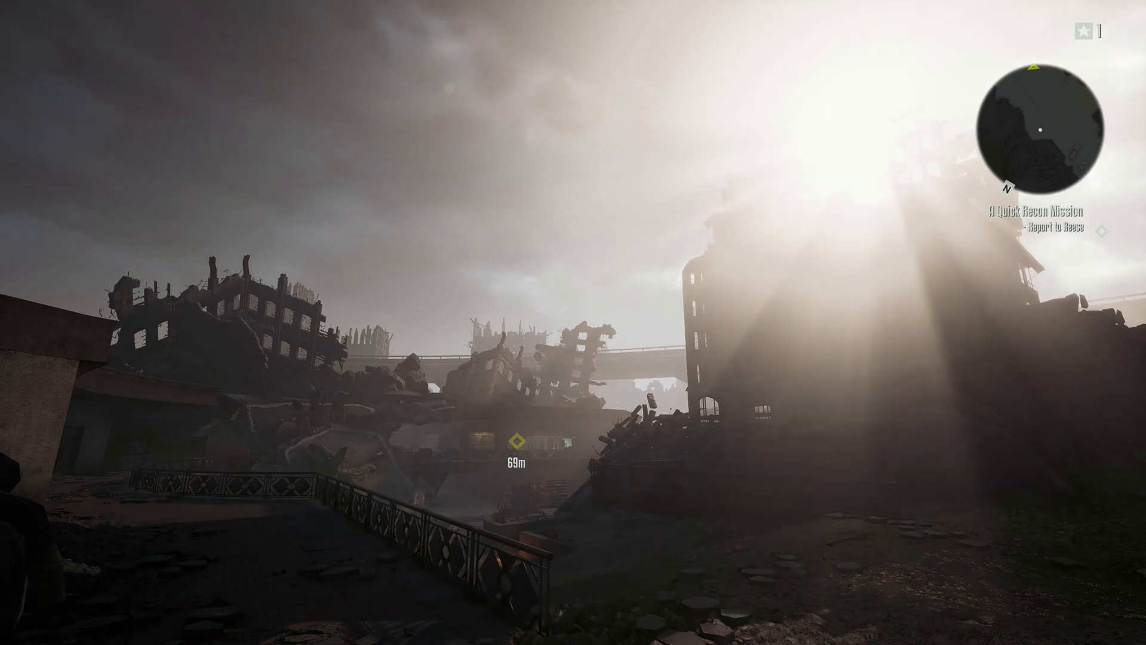
pyautogui.moveTo(573, 322)
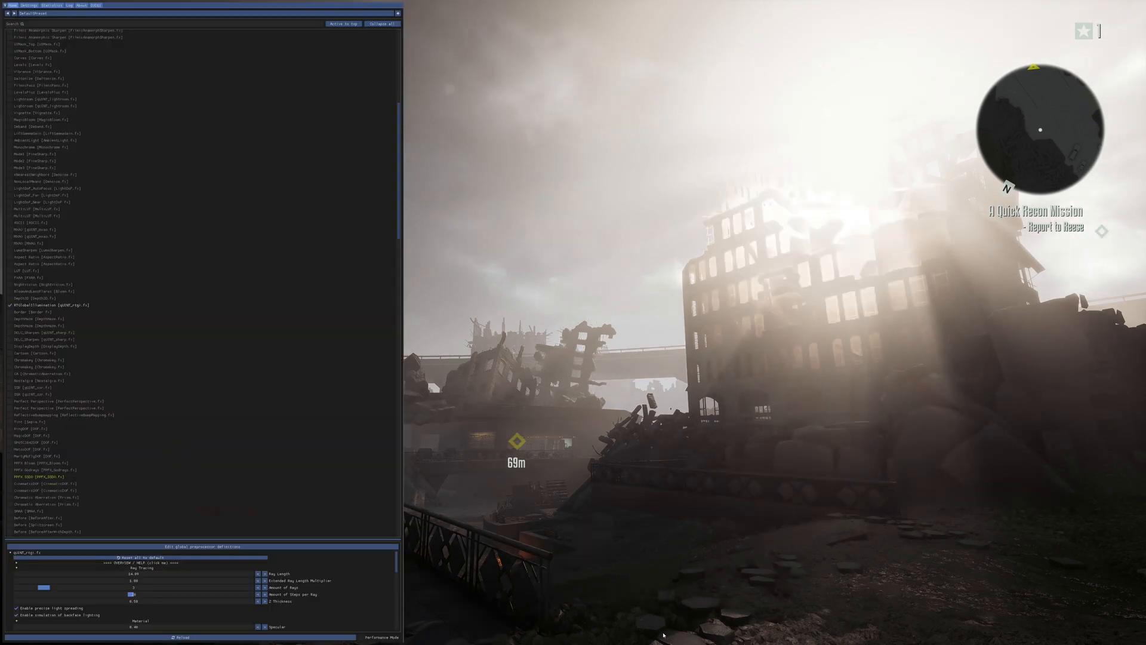
# Step: Browse up and down the effects list in the ReShade overlay
pyautogui.scroll(3)
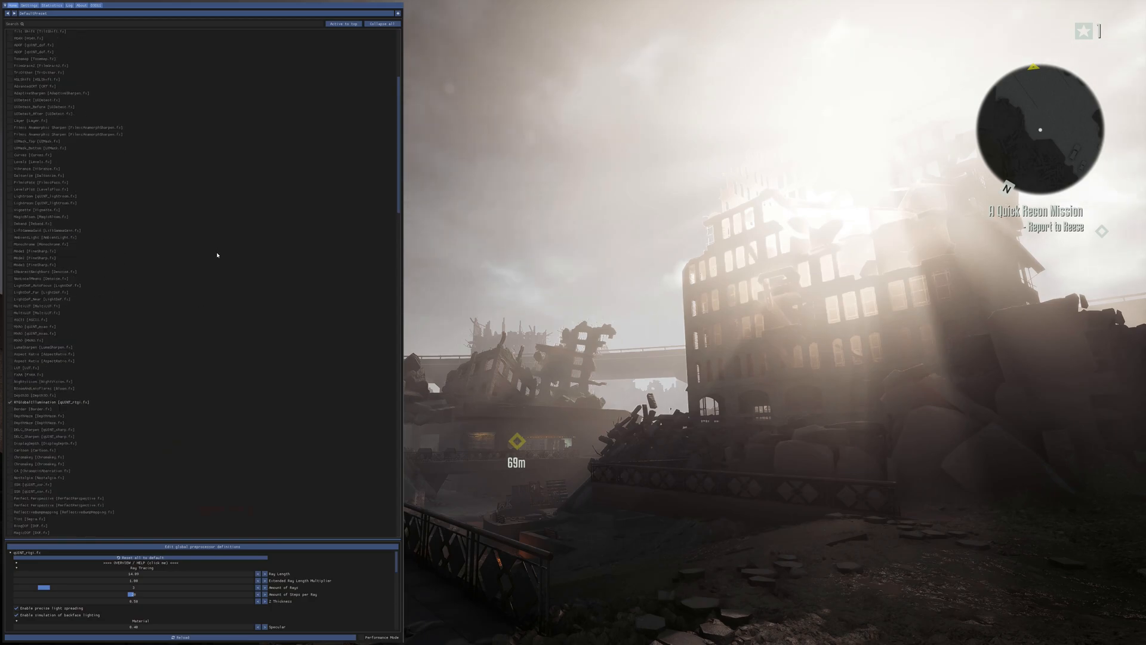
pyautogui.scroll(-3)
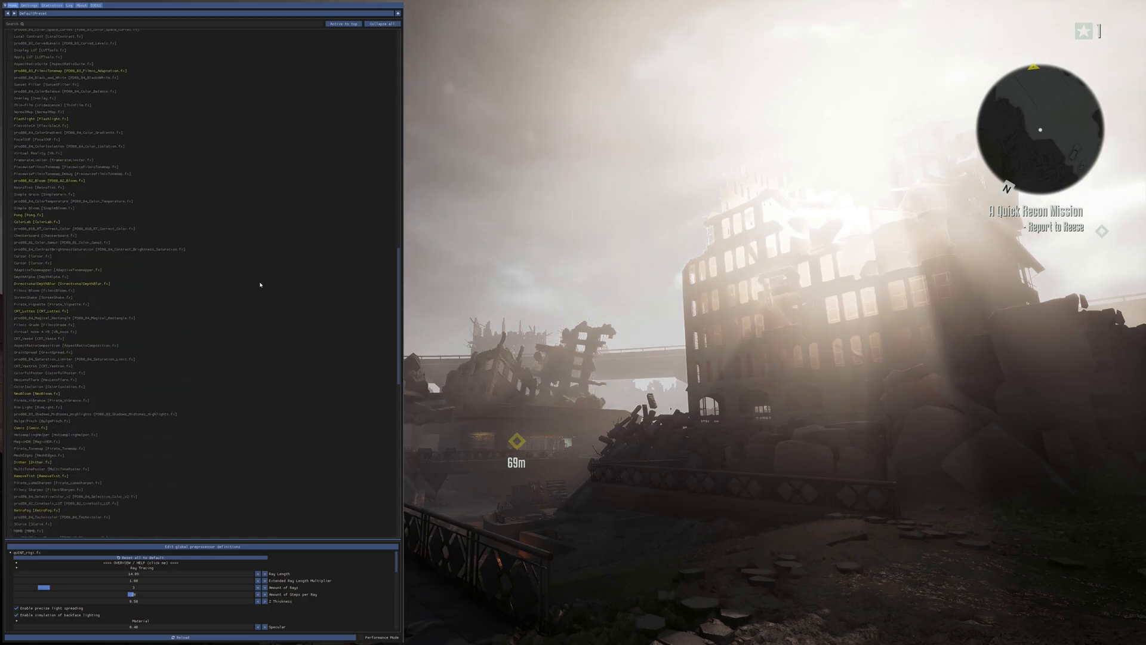
pyautogui.scroll(-3)
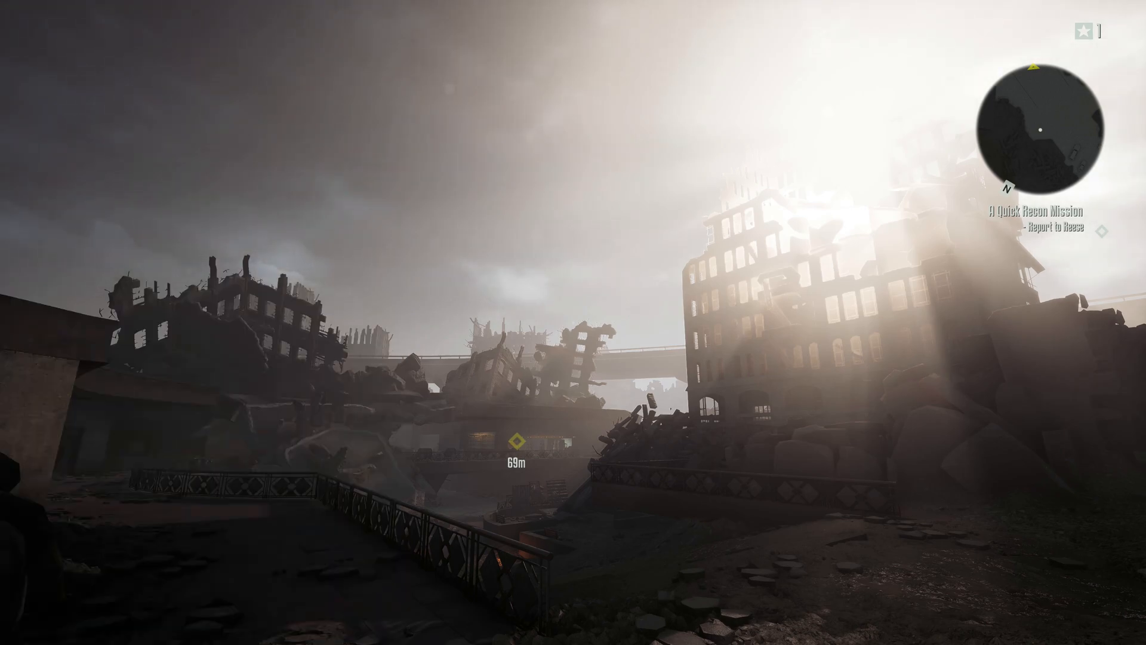
pyautogui.moveTo(573, 323)
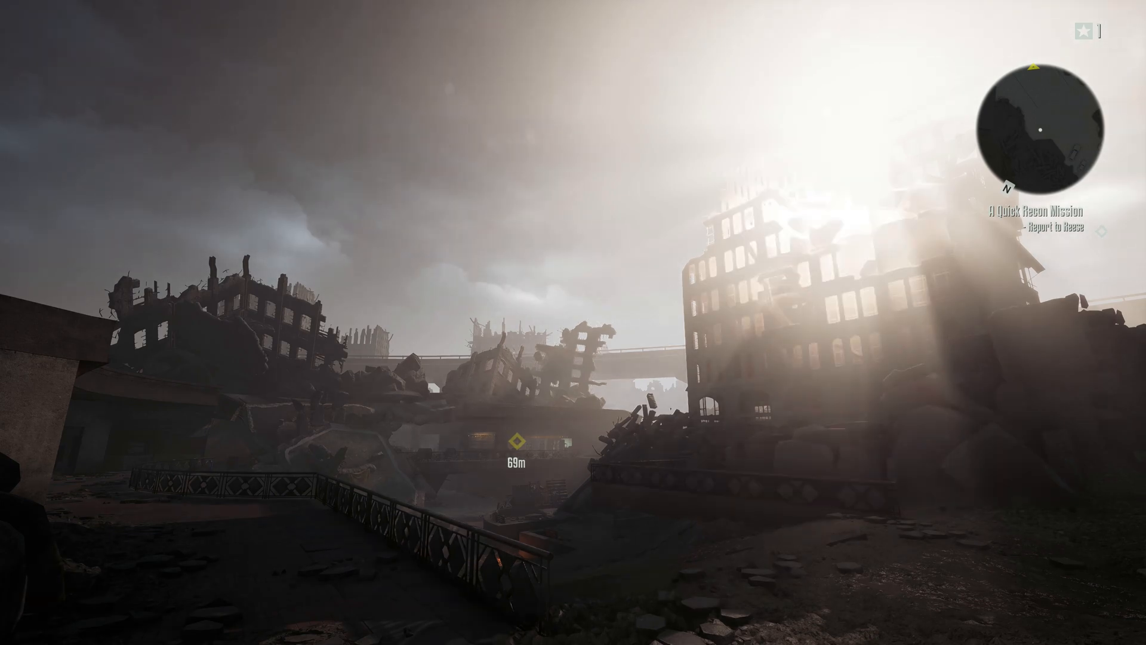
pyautogui.moveTo(573, 323)
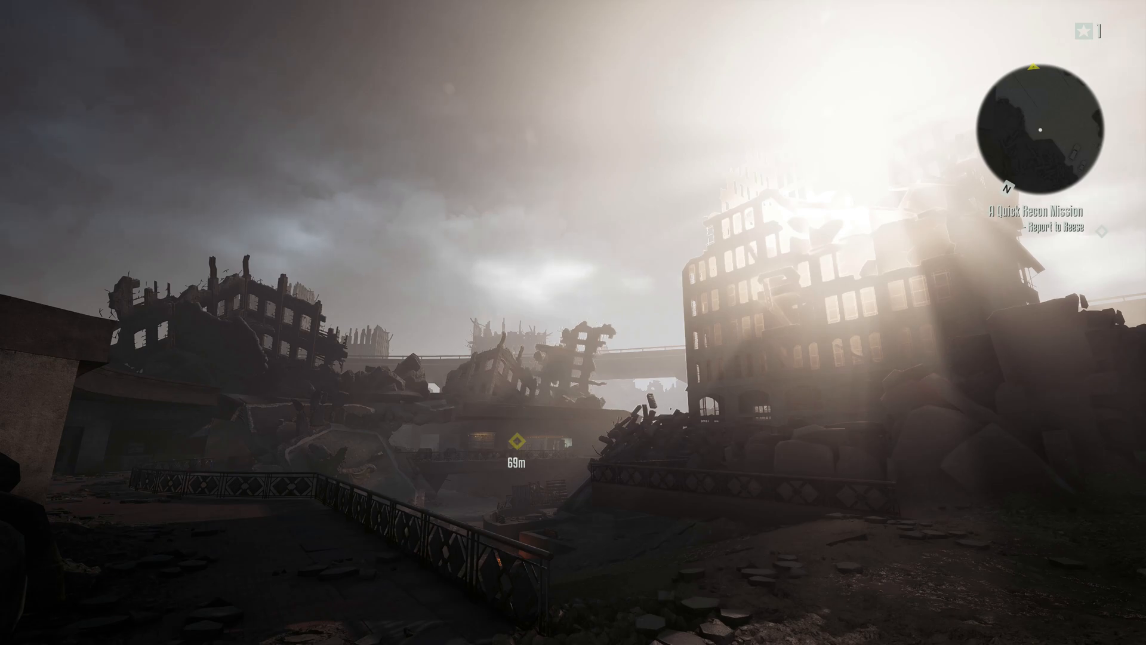
pyautogui.moveTo(573, 322)
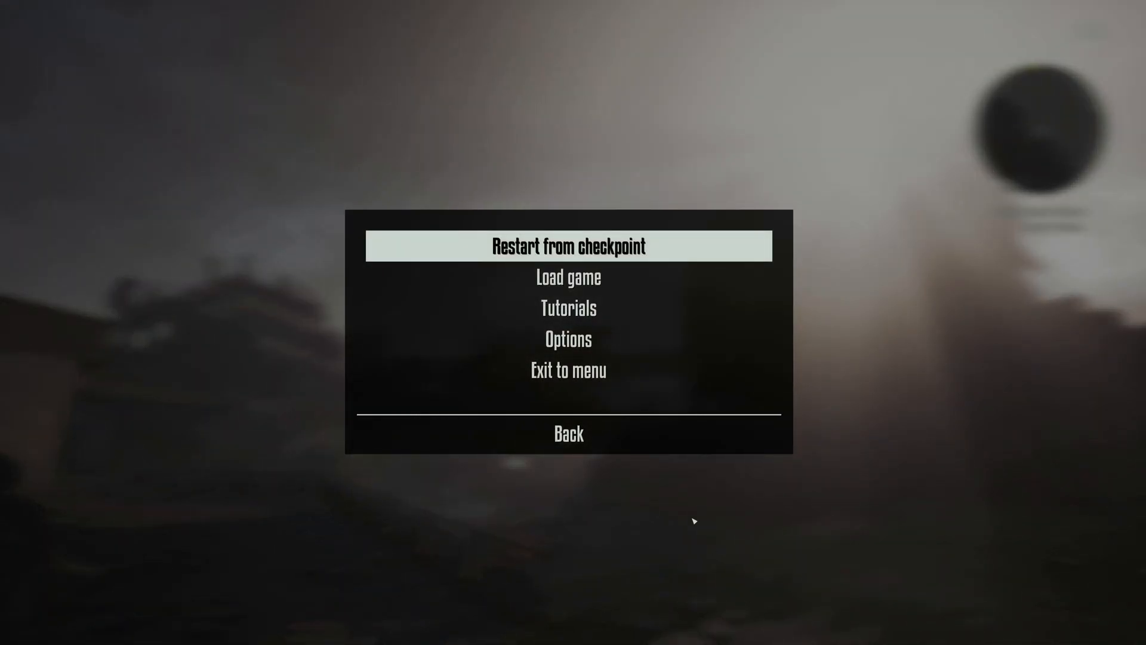
# Step: Toggle the ReShade effects on the sunlit tall building view
pyautogui.click(568, 338)
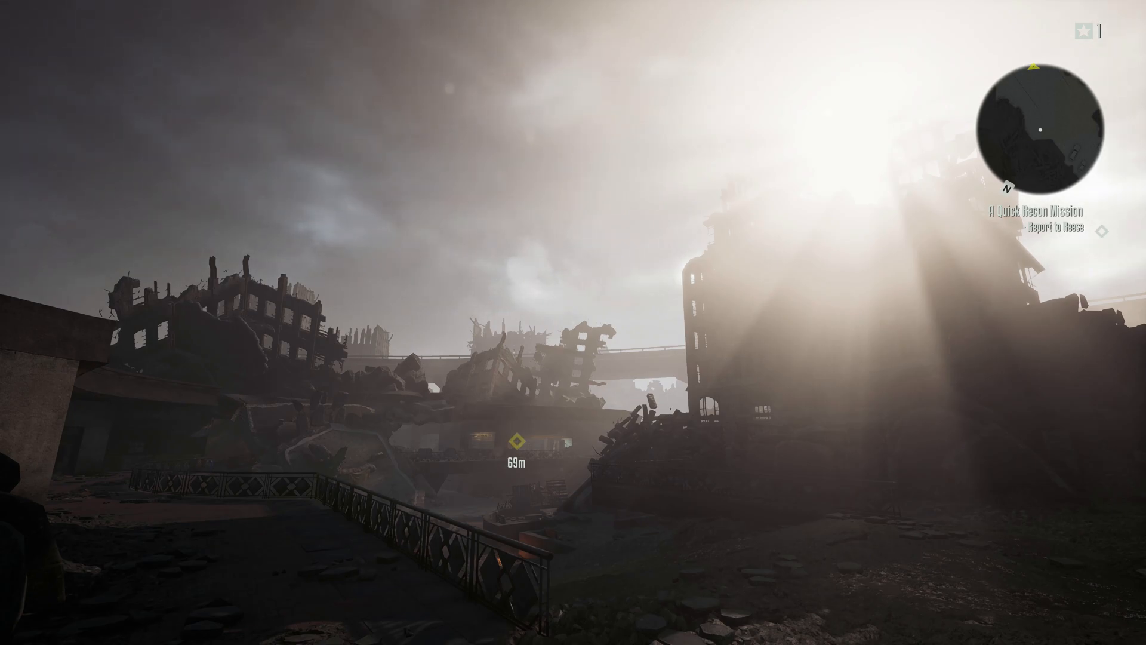
pyautogui.moveTo(573, 322)
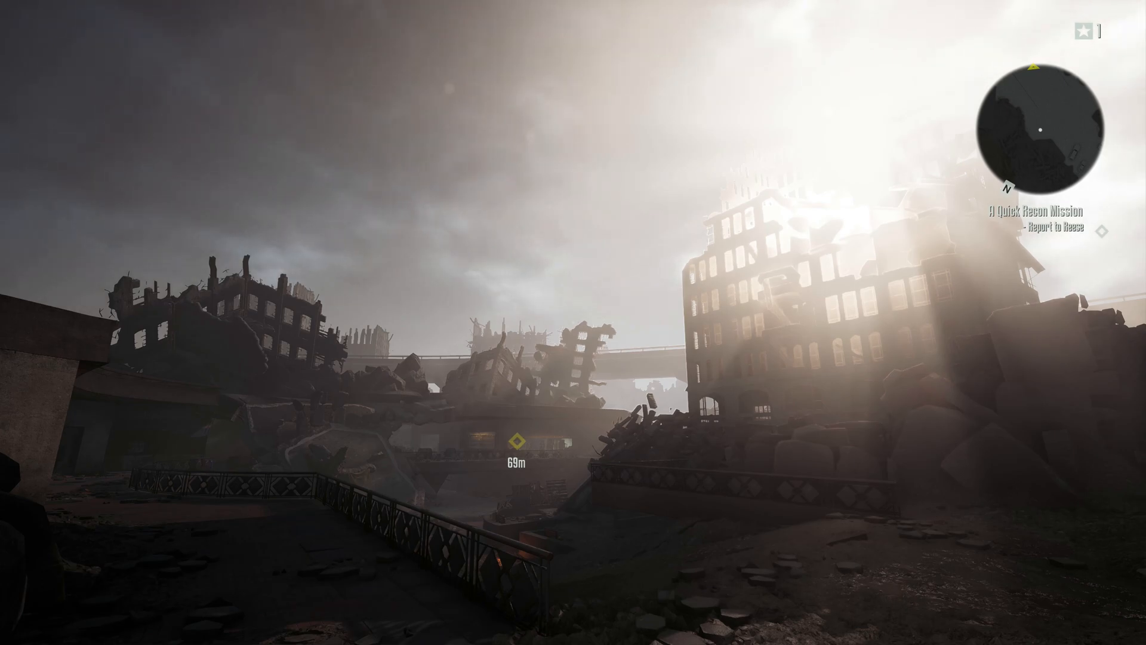
# Step: Pause and resume the game, then walk forward toward the wrecked car
pyautogui.press('Escape')
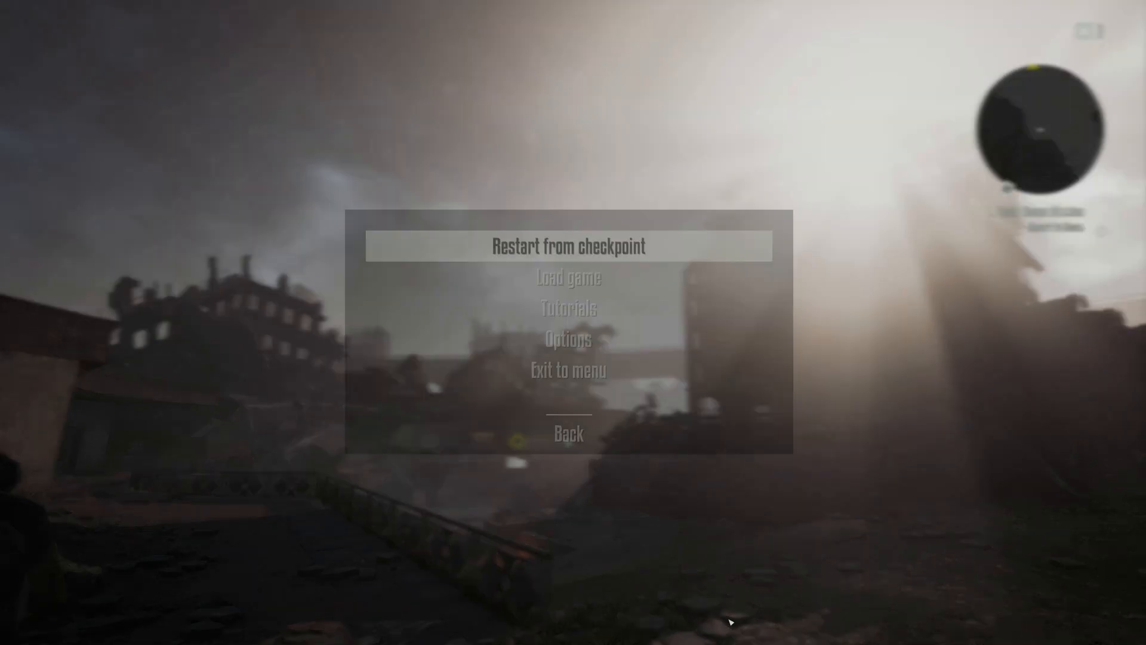
pyautogui.click(567, 433)
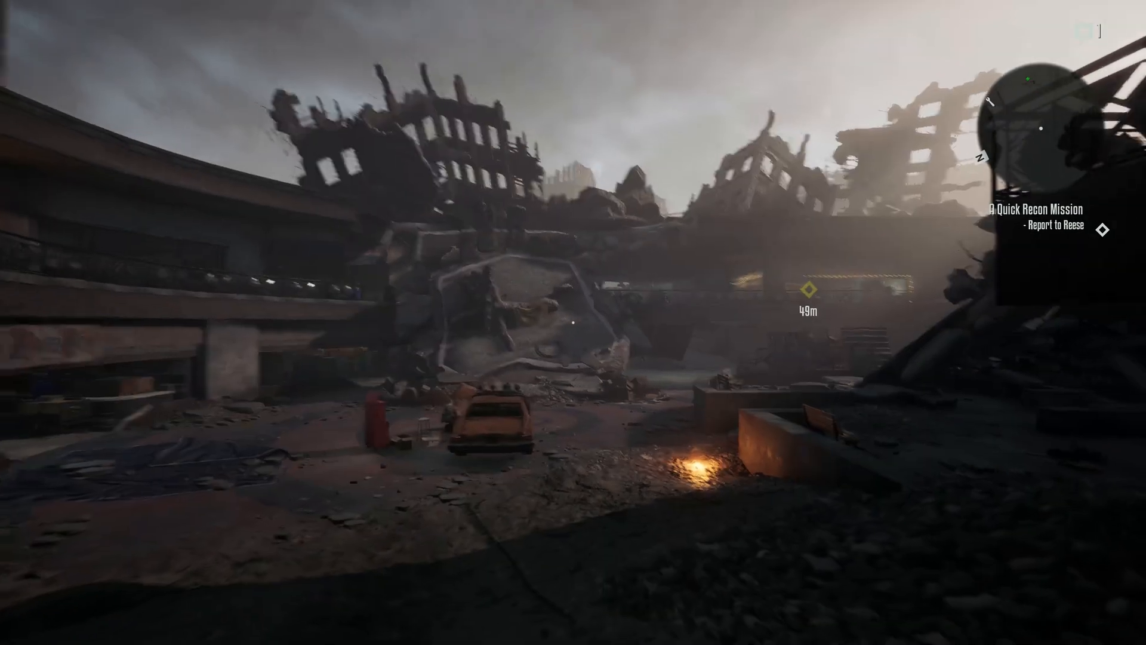
pyautogui.press('w')
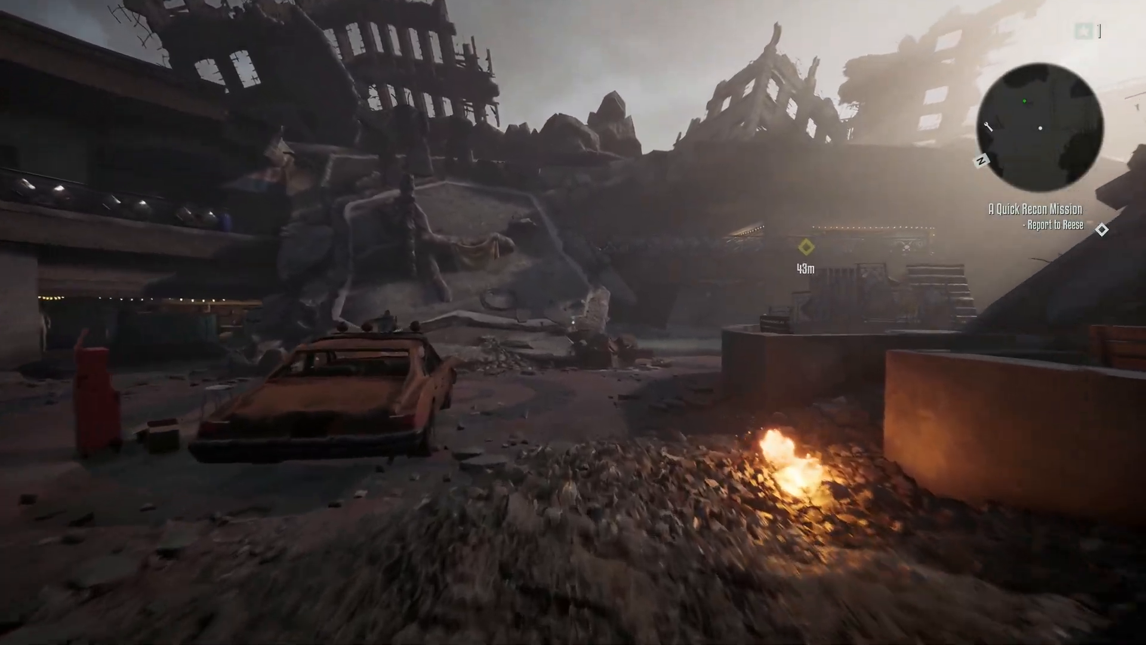
pyautogui.moveTo(573, 322)
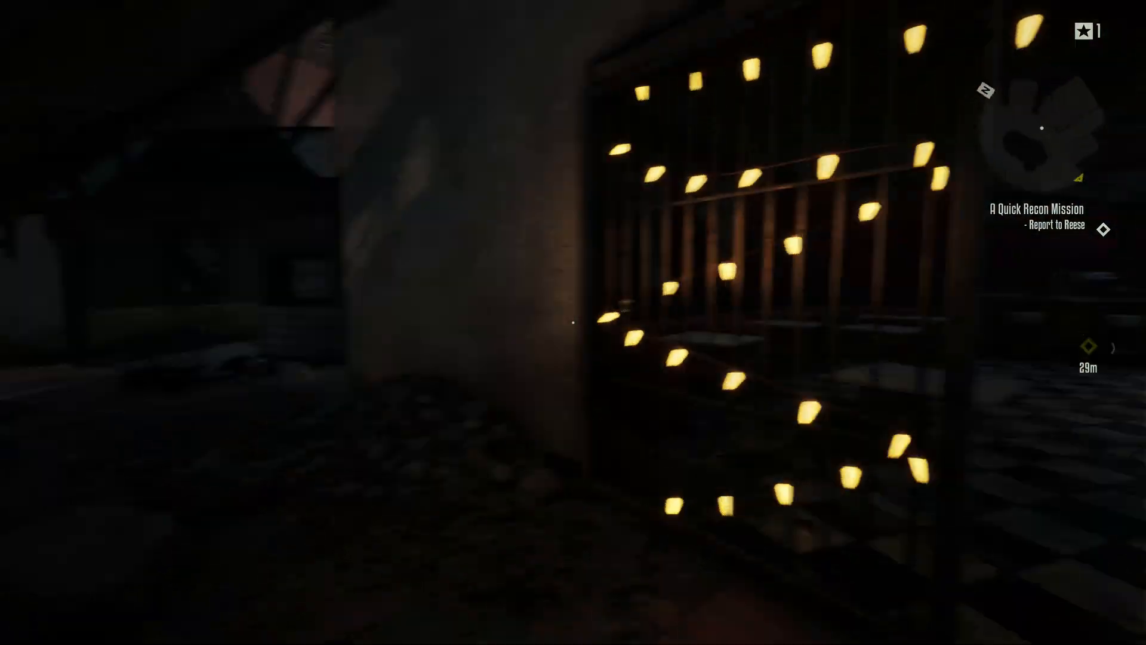
pyautogui.moveTo(573, 322)
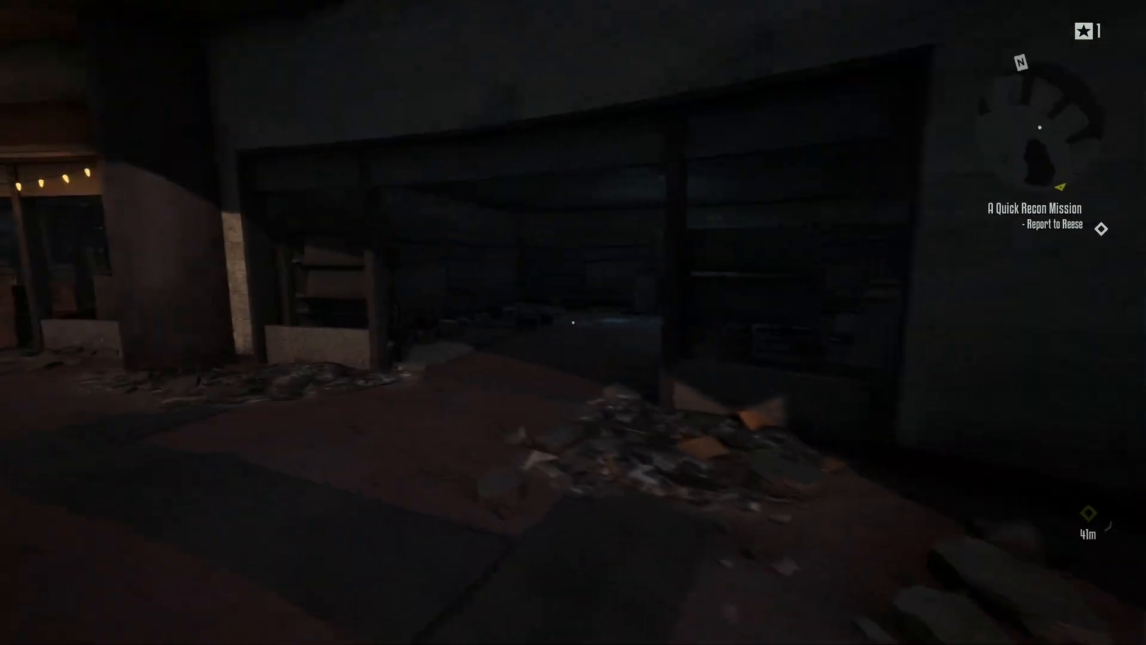
pyautogui.moveTo(573, 323)
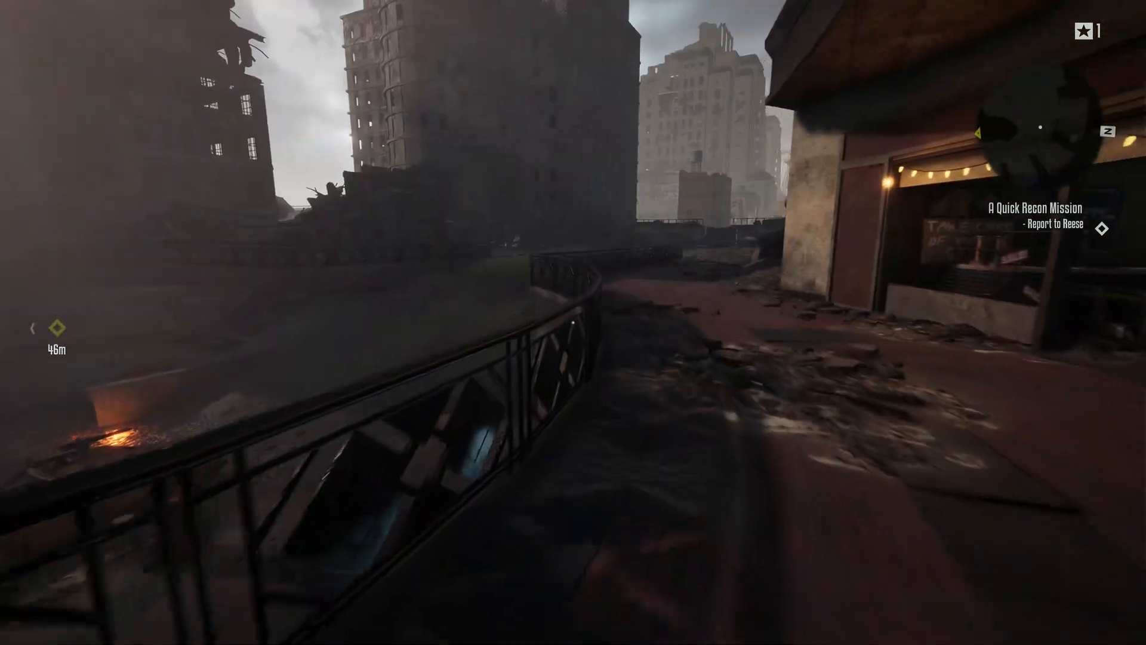
pyautogui.moveTo(573, 322)
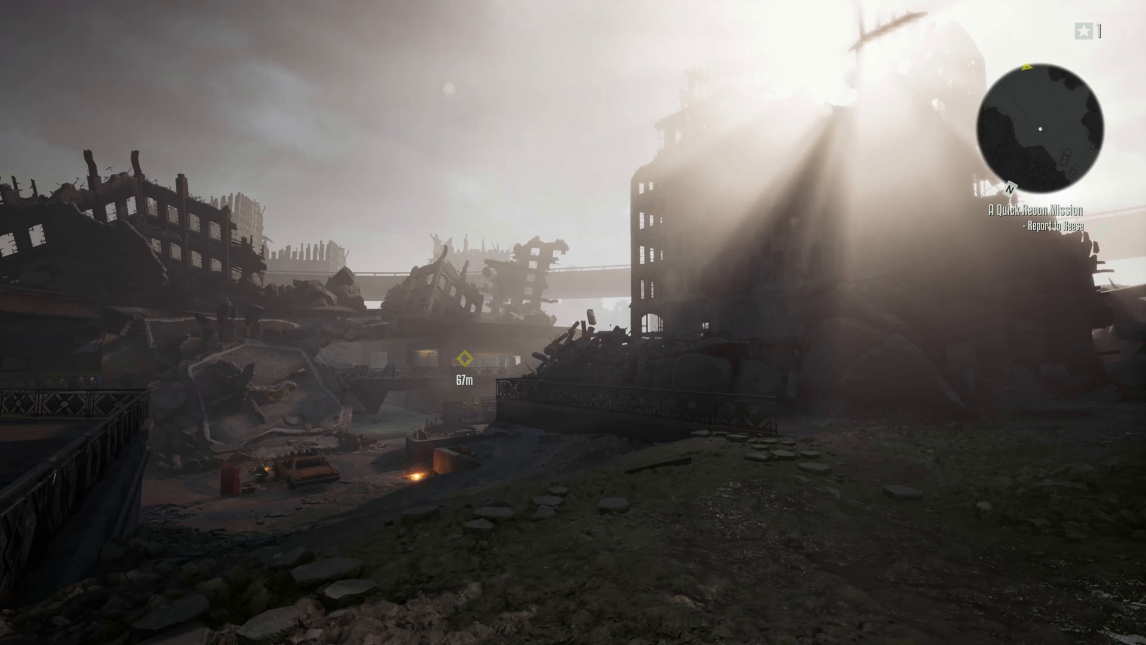
pyautogui.moveTo(573, 322)
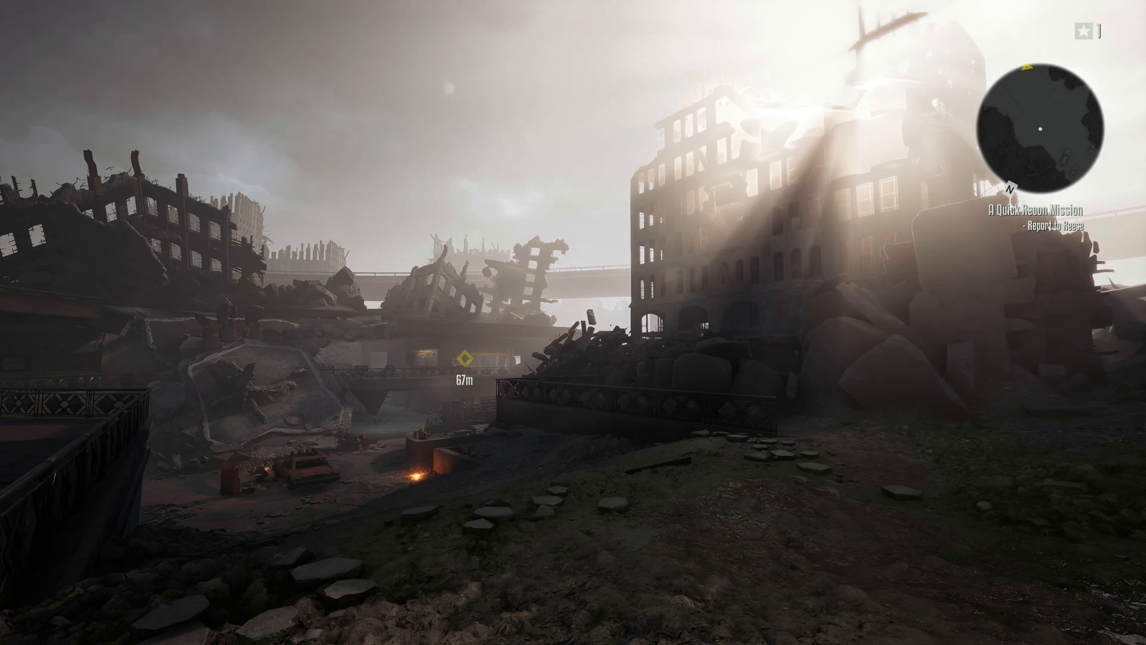
pyautogui.moveTo(573, 323)
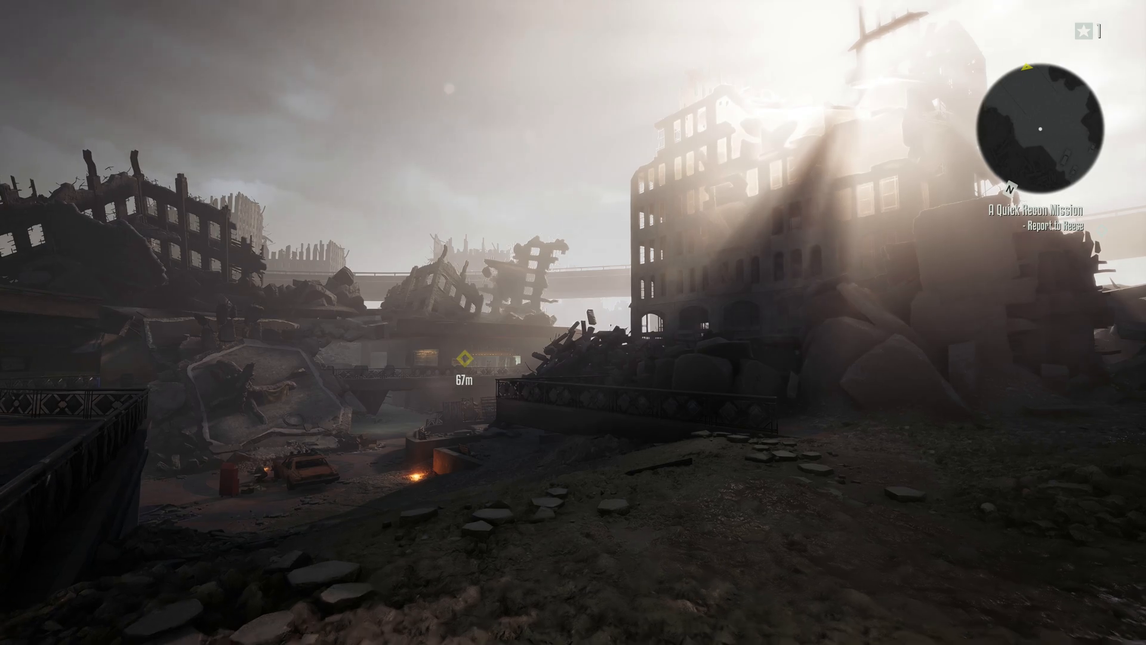
pyautogui.moveTo(573, 322)
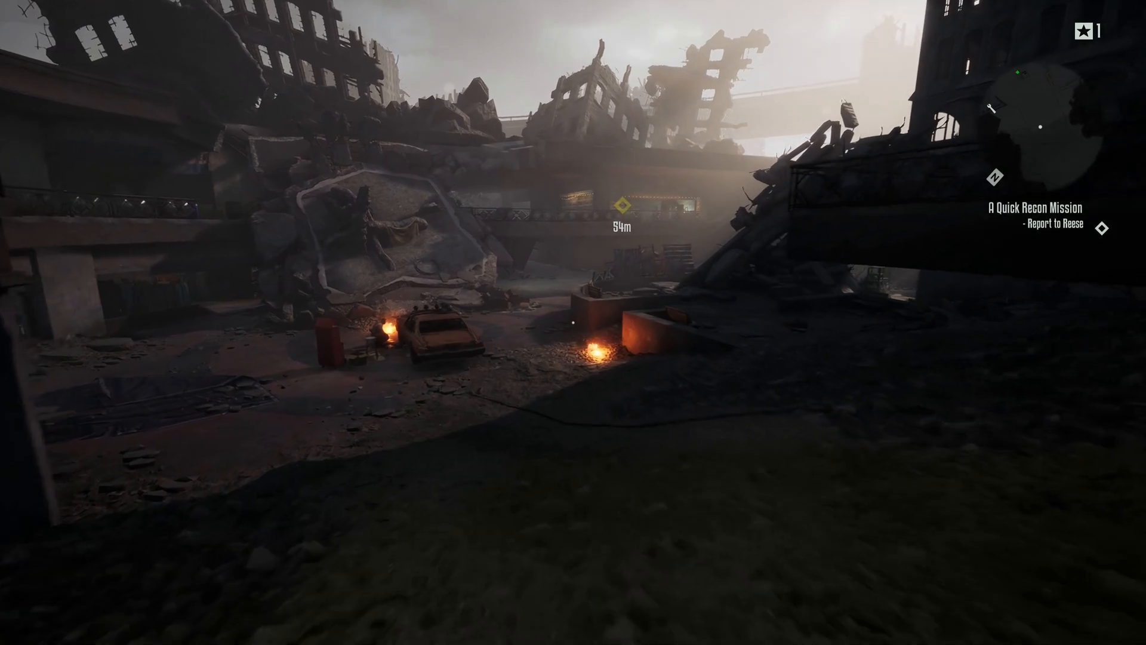
# Step: Walk toward the wrecked car and burning debris
pyautogui.press('w')
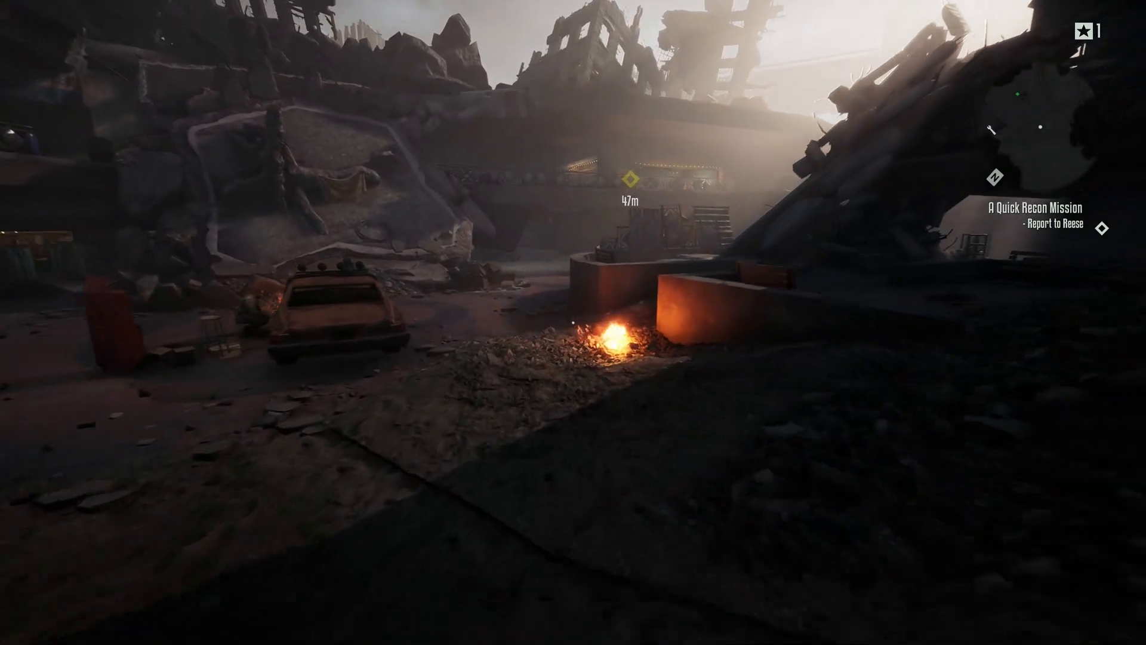
pyautogui.moveTo(573, 321)
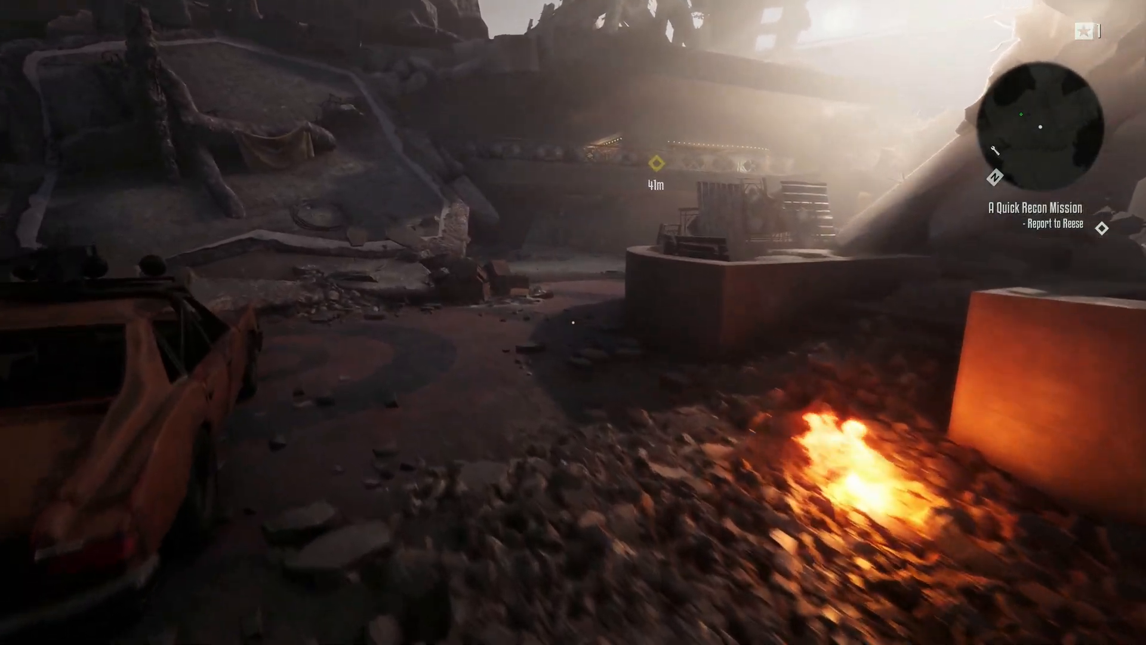
pyautogui.moveTo(573, 322)
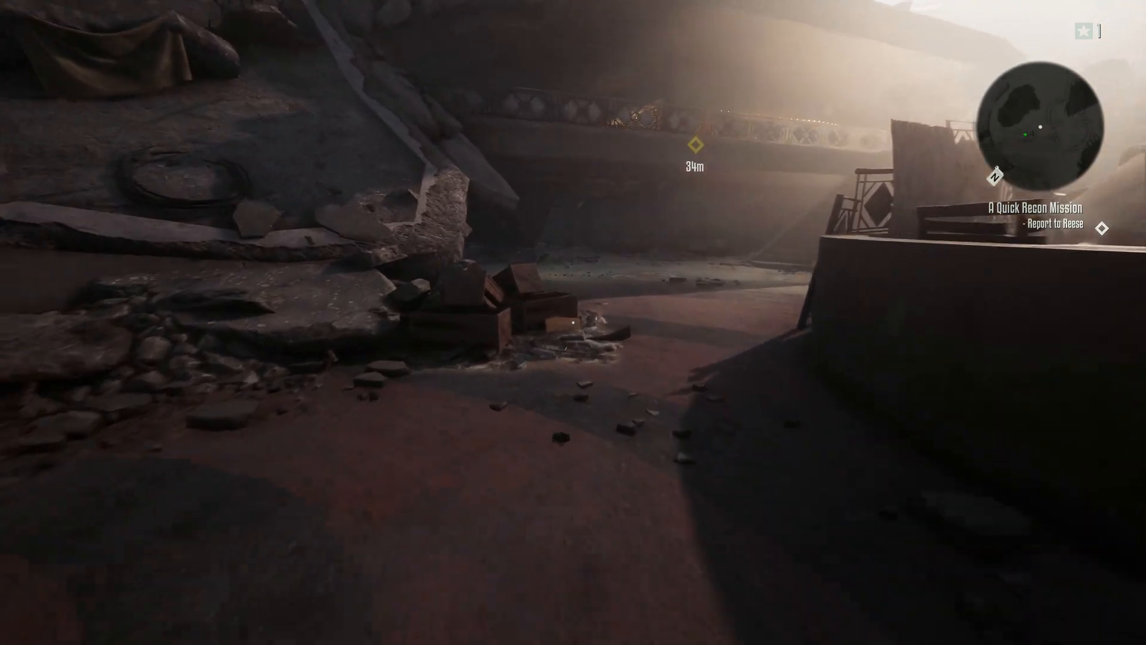
pyautogui.moveTo(573, 322)
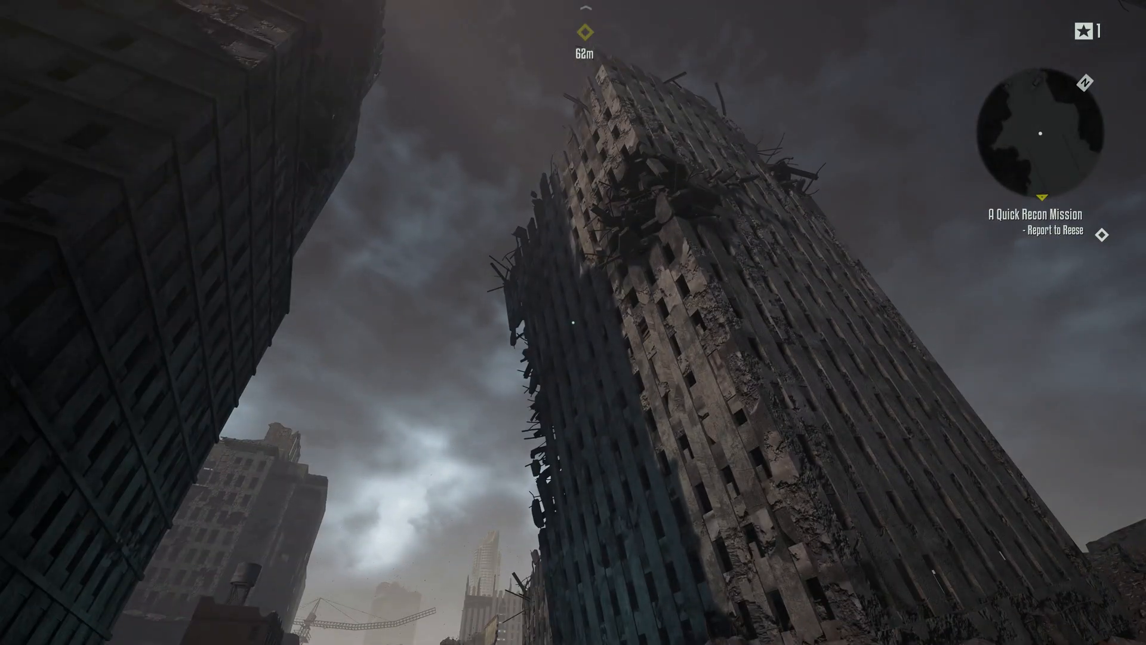
pyautogui.moveTo(573, 323)
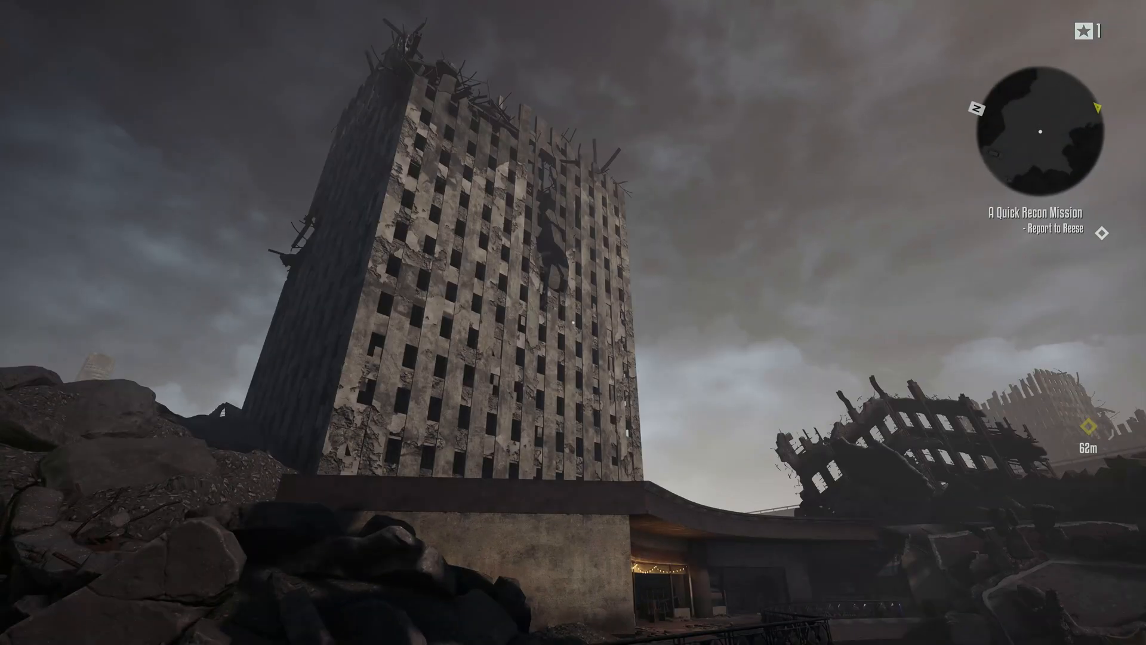
pyautogui.moveTo(573, 323)
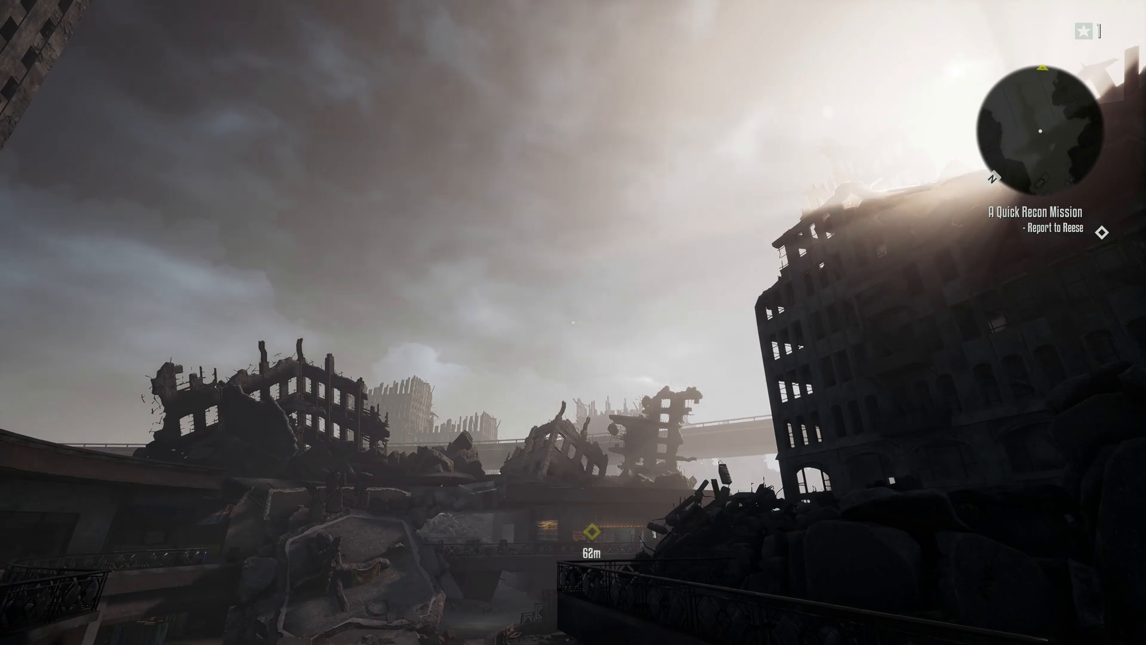
pyautogui.moveTo(573, 322)
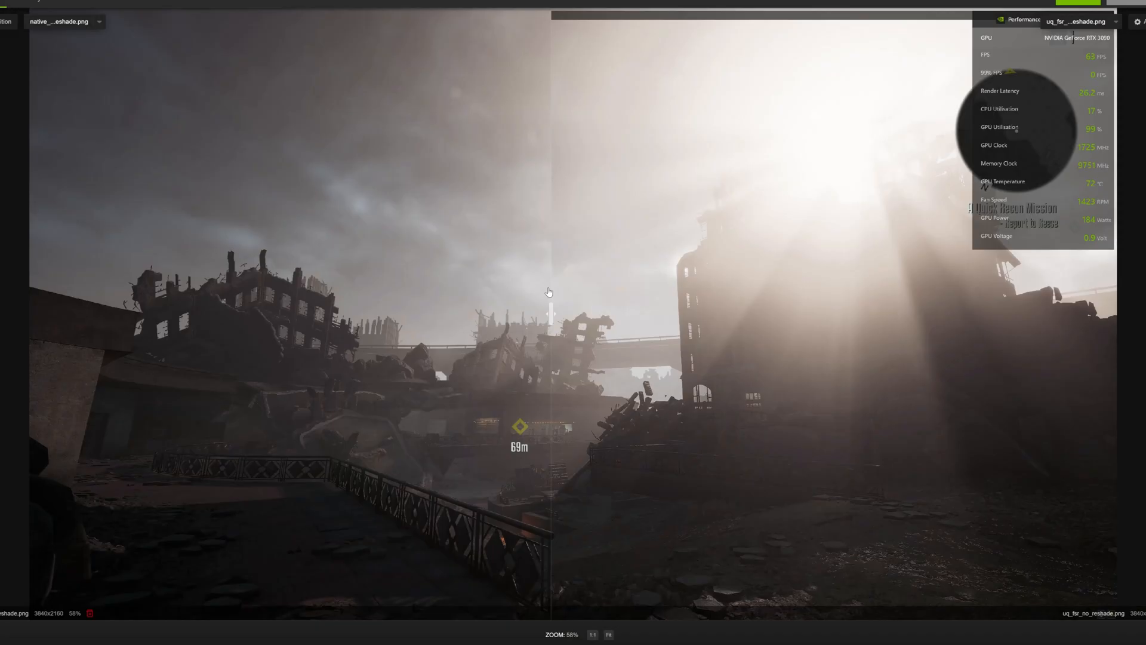
pyautogui.moveTo(59, 578)
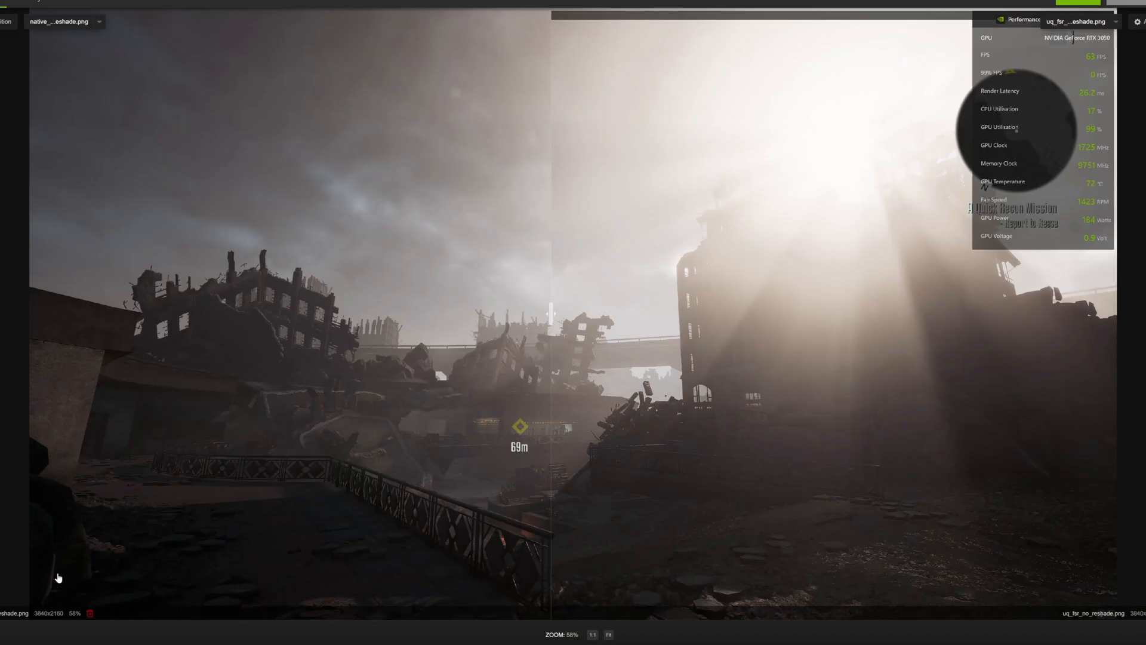
pyautogui.moveTo(24, 634)
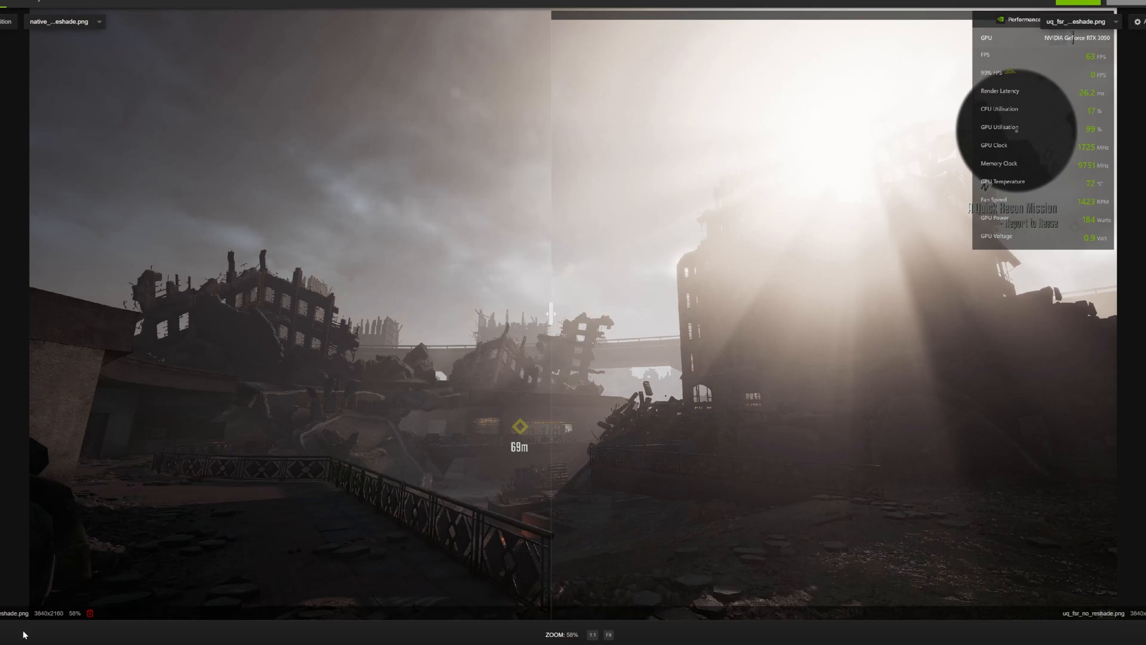
pyautogui.moveTo(829, 619)
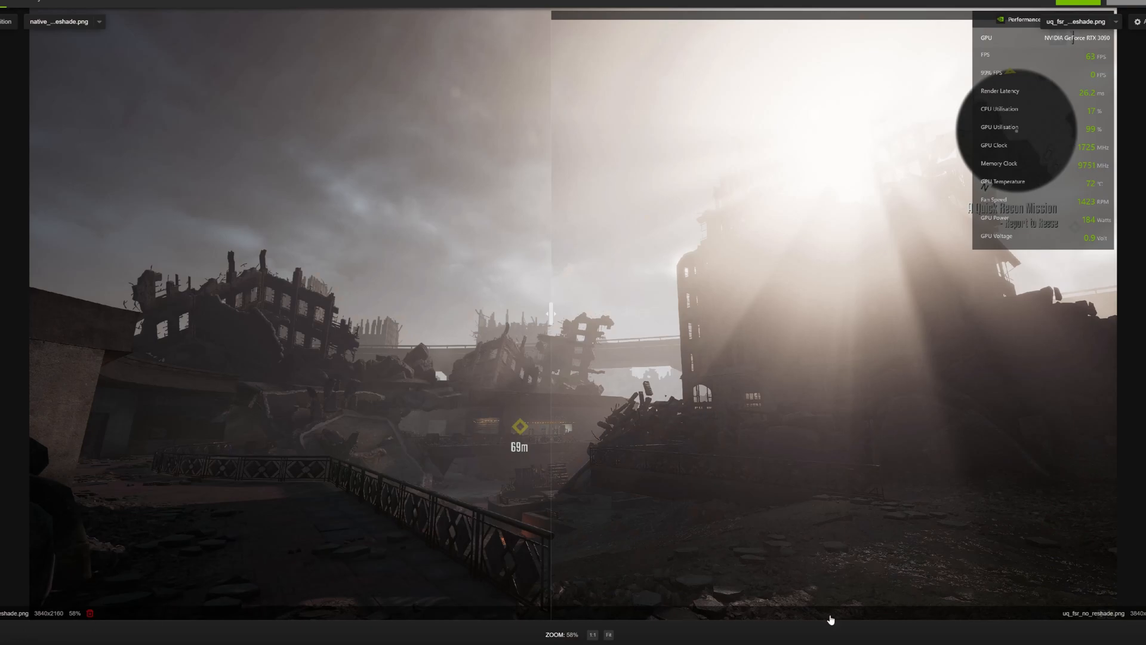
pyautogui.moveTo(787, 517)
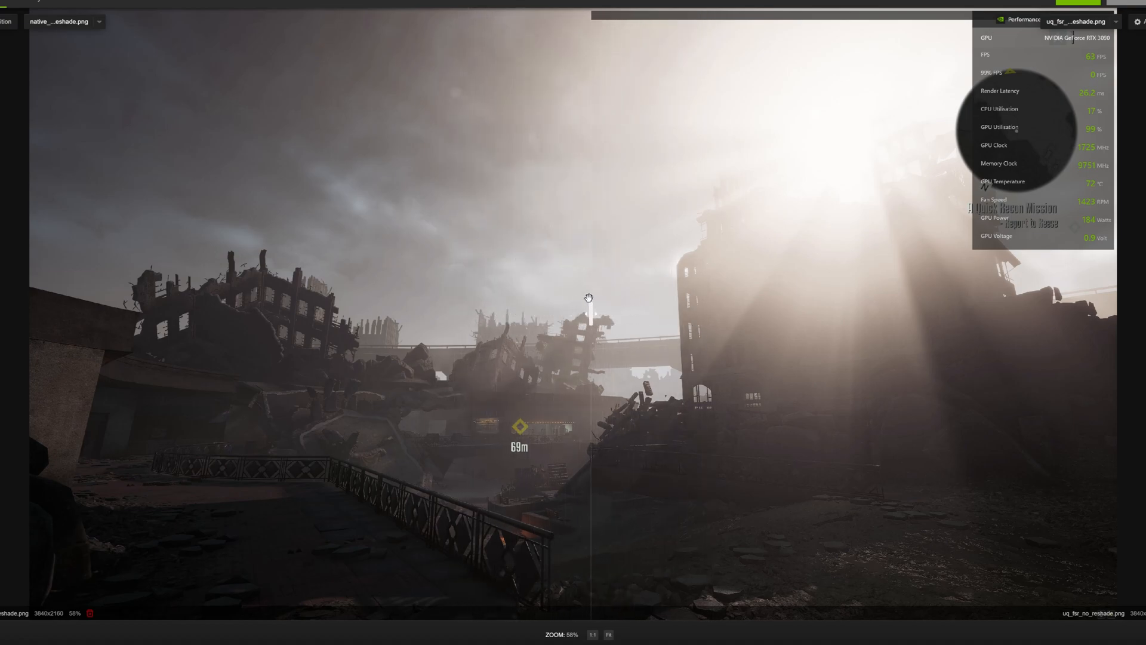
# Step: Zoom the comparison in on the distant shopfront and 69m marker
pyautogui.scroll(3)
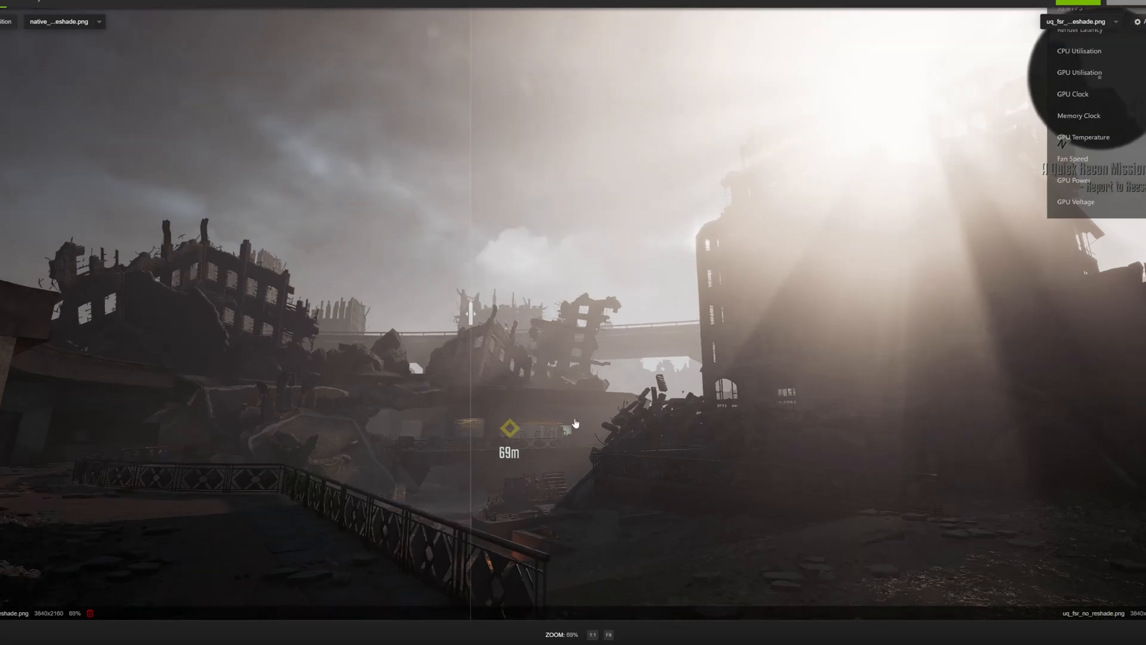
pyautogui.scroll(3)
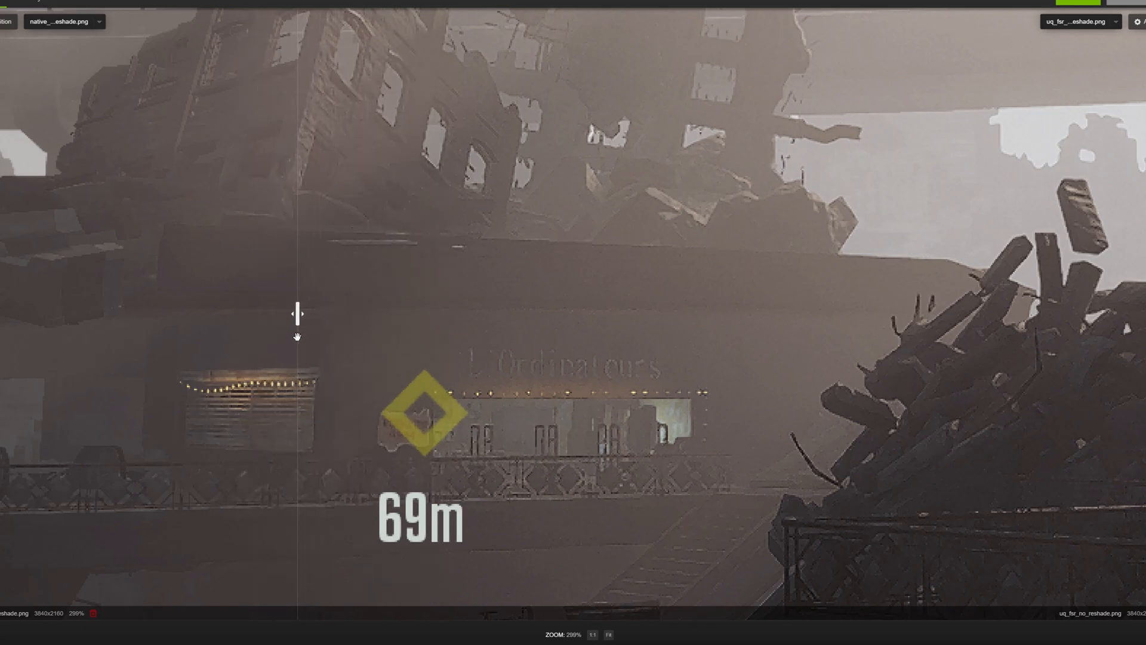
pyautogui.moveTo(298, 315)
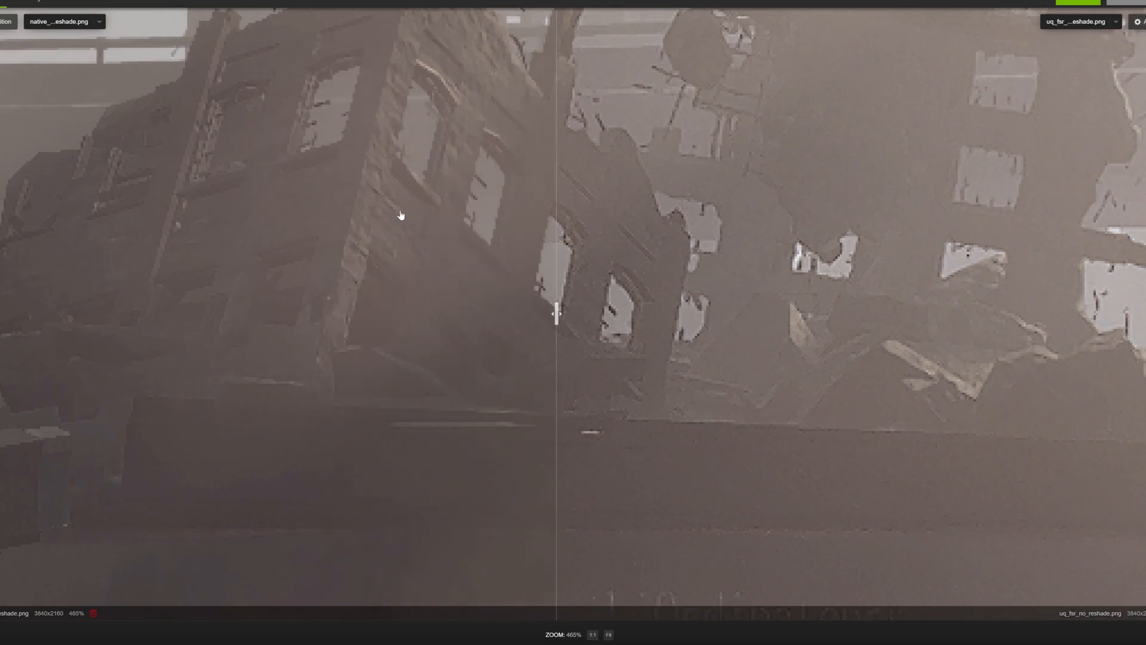
pyautogui.moveTo(548, 320)
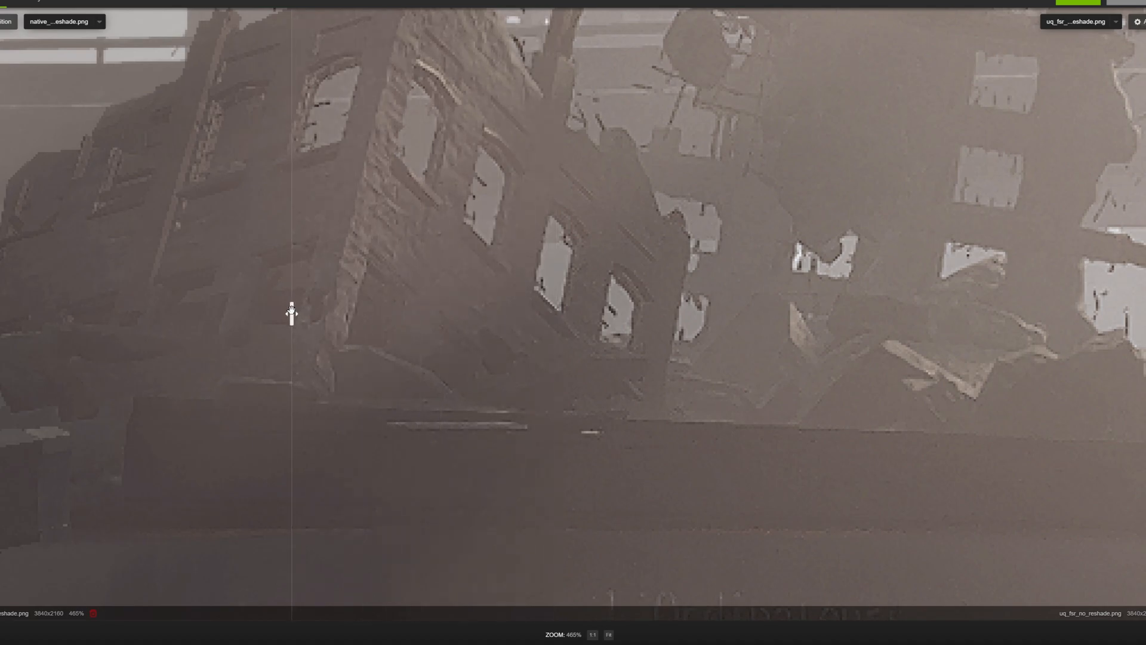
pyautogui.moveTo(295, 311)
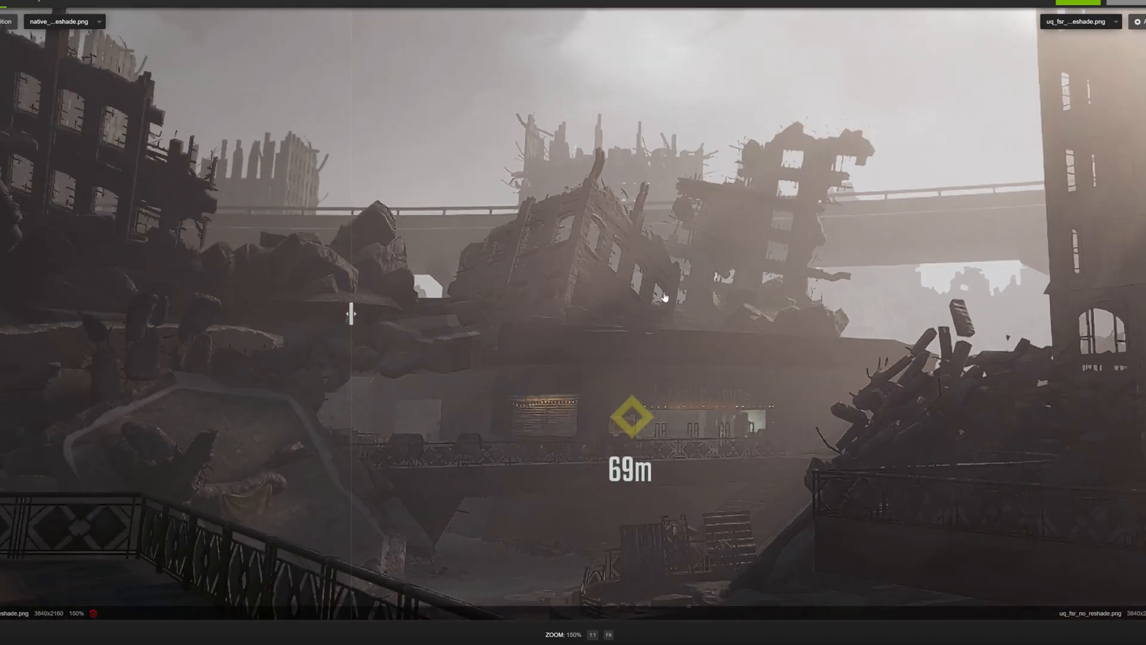
# Step: Zoom the comparison out from 150% to about 124% to show the skyline
pyautogui.scroll(-3)
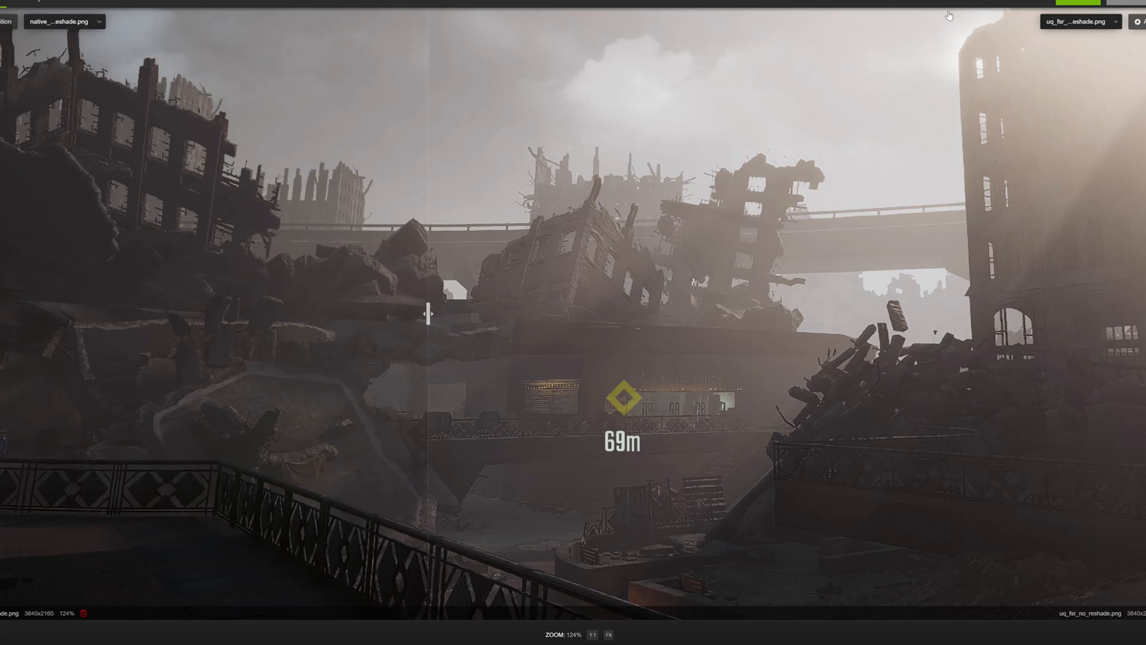
# Step: Set the right image to uq_fsr_reshade.png and zoom into the railing
pyautogui.click(1119, 21)
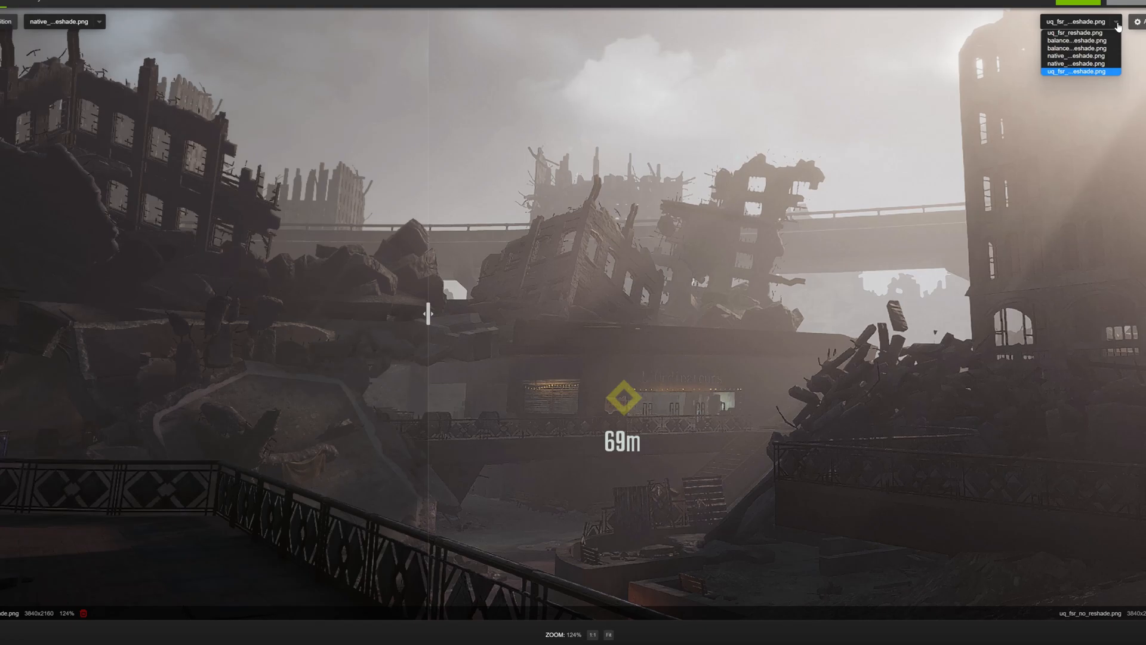
pyautogui.moveTo(1079, 33)
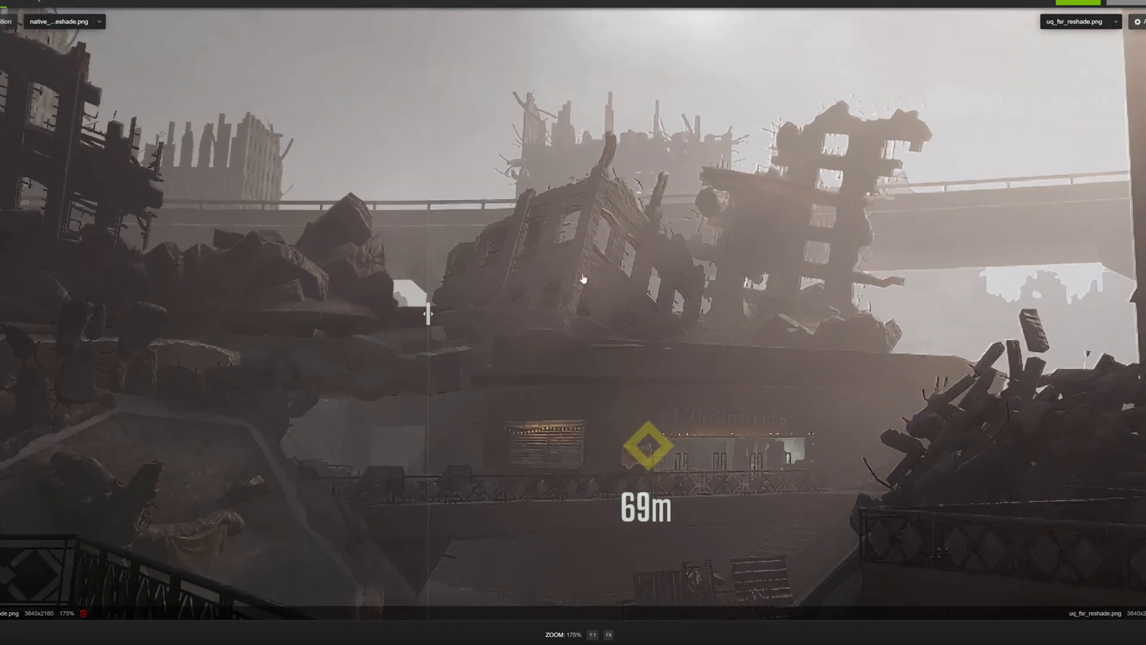
pyautogui.scroll(3)
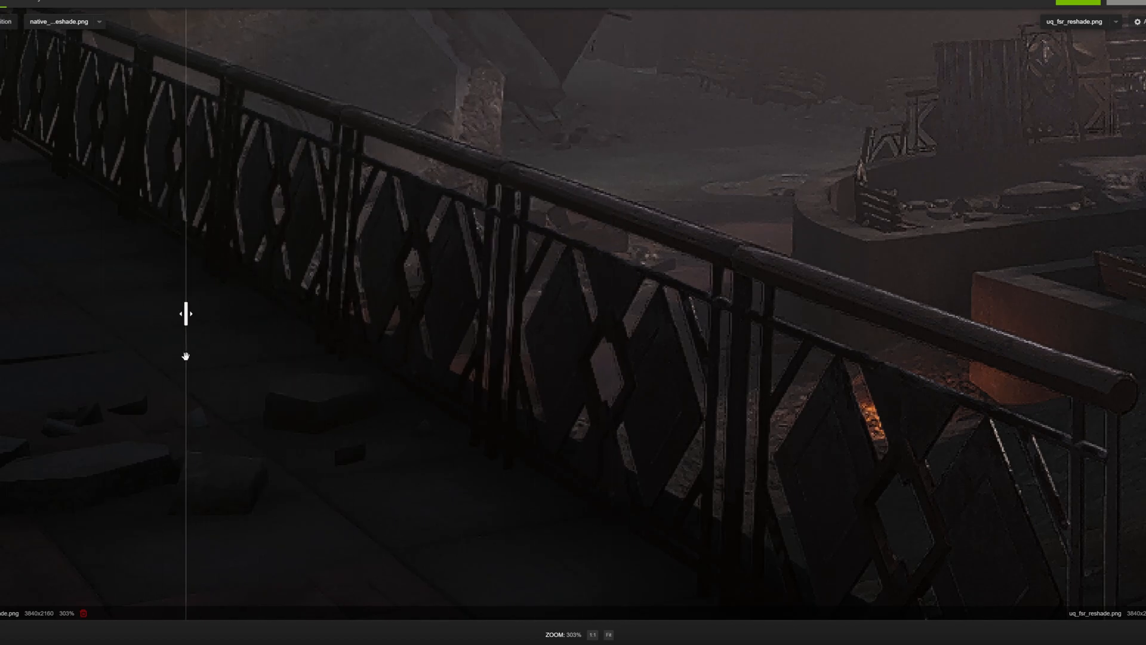
pyautogui.scroll(3)
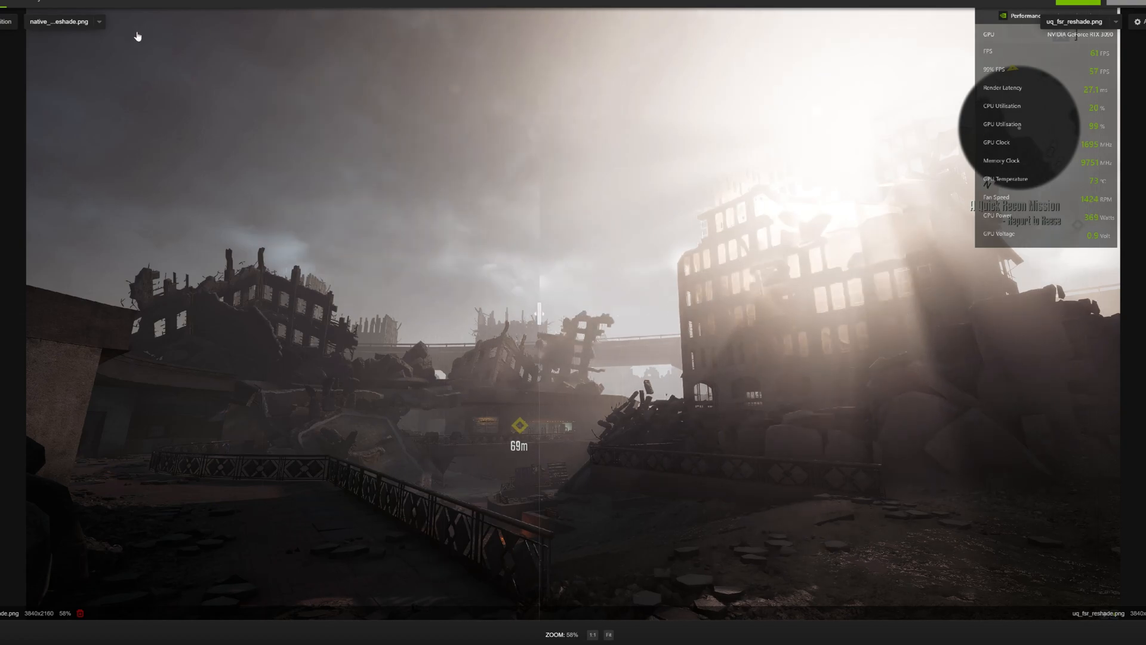
pyautogui.moveTo(938, 22)
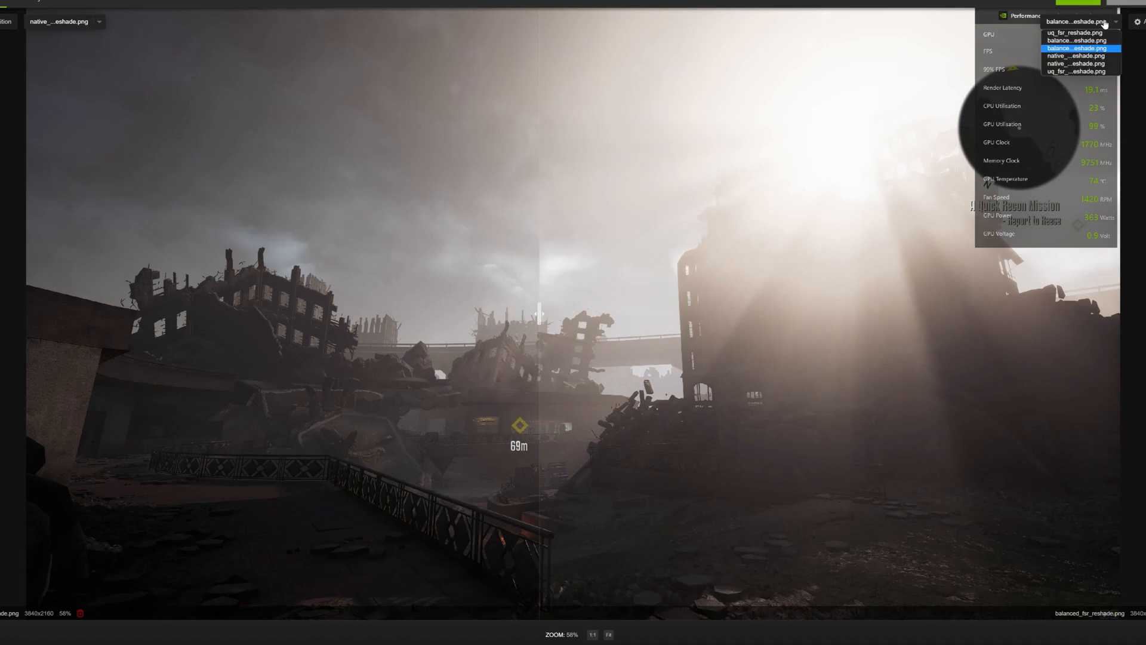
# Step: Set the right image to balanced_fsr_no_reshade.png and zoom to about 465% on the 69m marker
pyautogui.click(1075, 48)
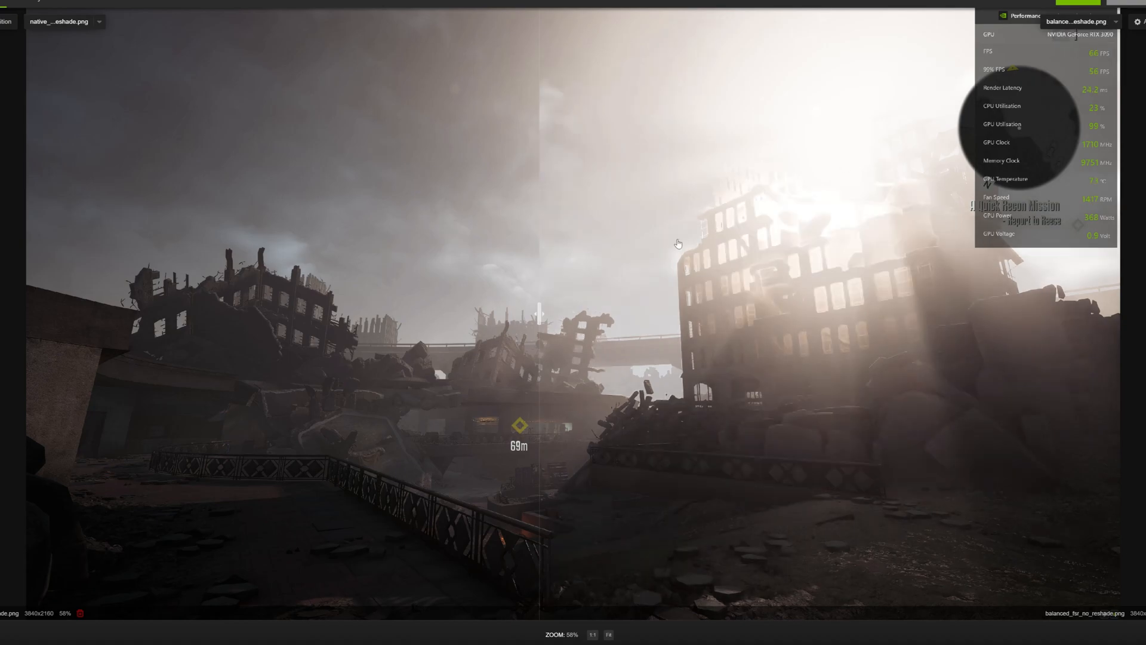
pyautogui.moveTo(421, 526)
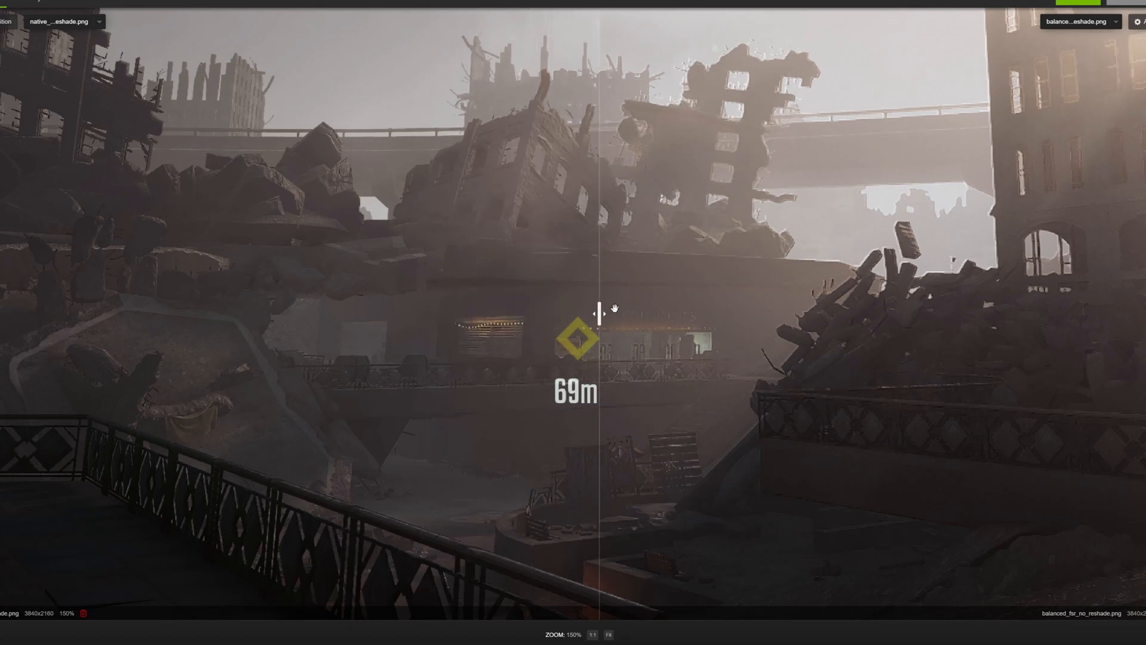
pyautogui.scroll(3)
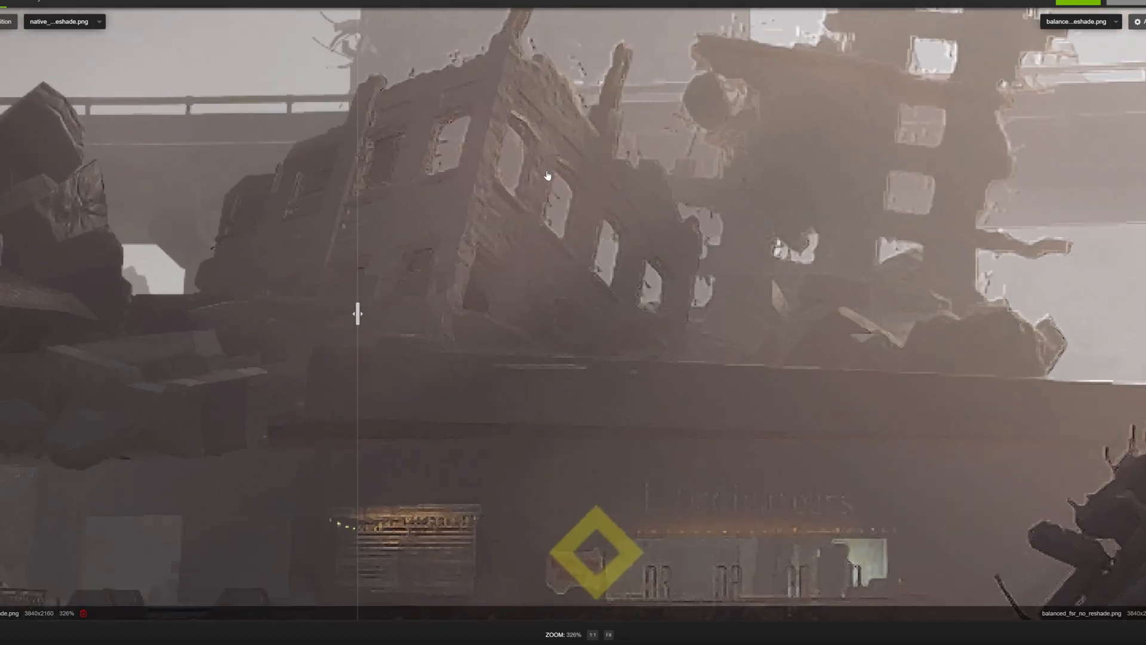
pyautogui.scroll(3)
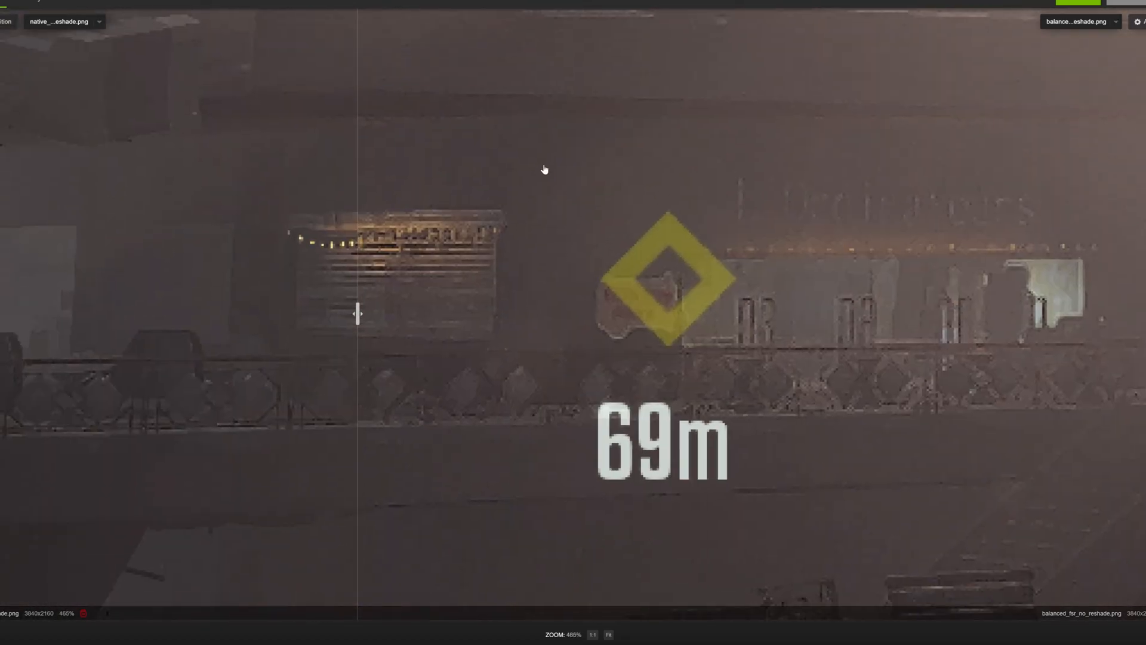
# Step: Set the left image to uq_fsr_reshade.png and zoom out to 103% on the city view
pyautogui.click(99, 22)
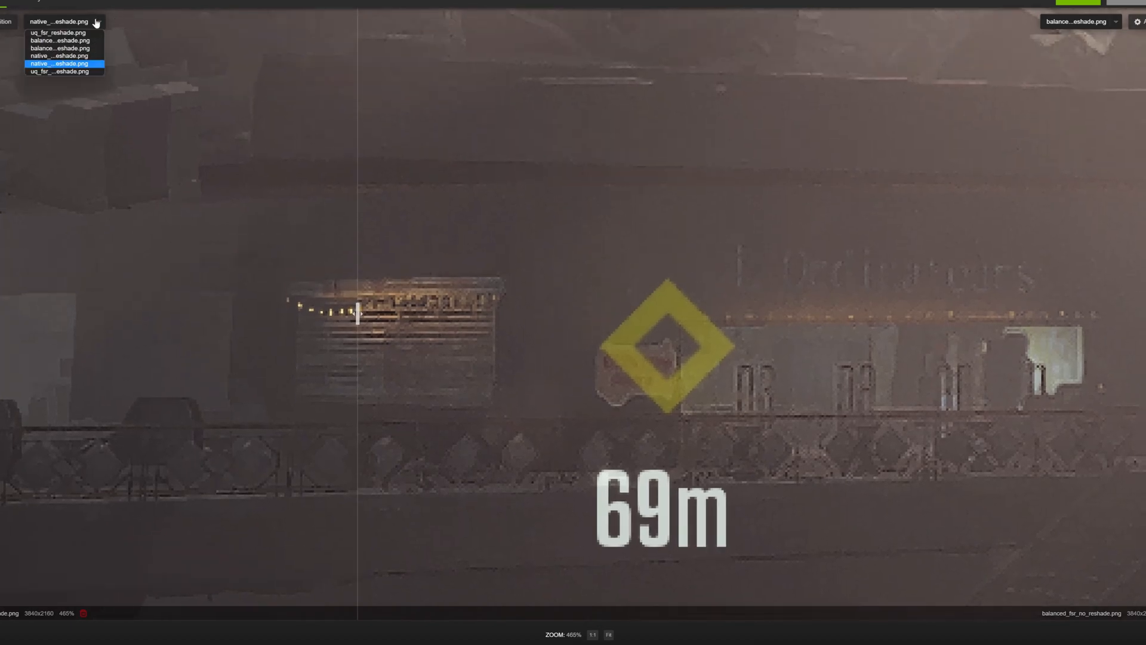
pyautogui.click(58, 33)
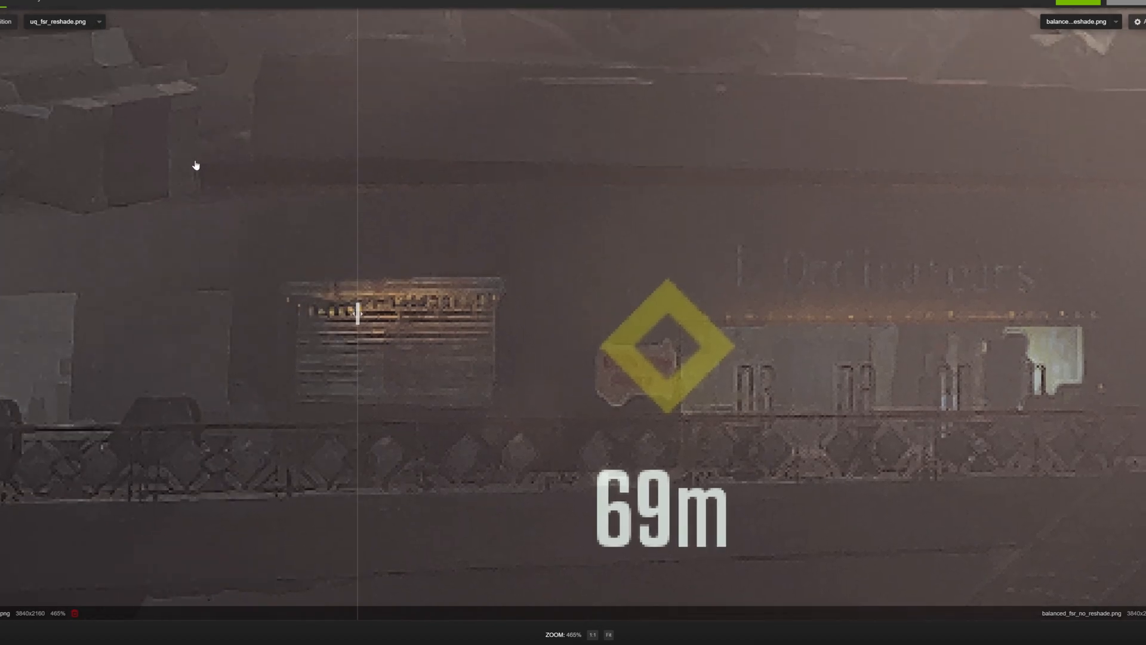
pyautogui.moveTo(355, 314)
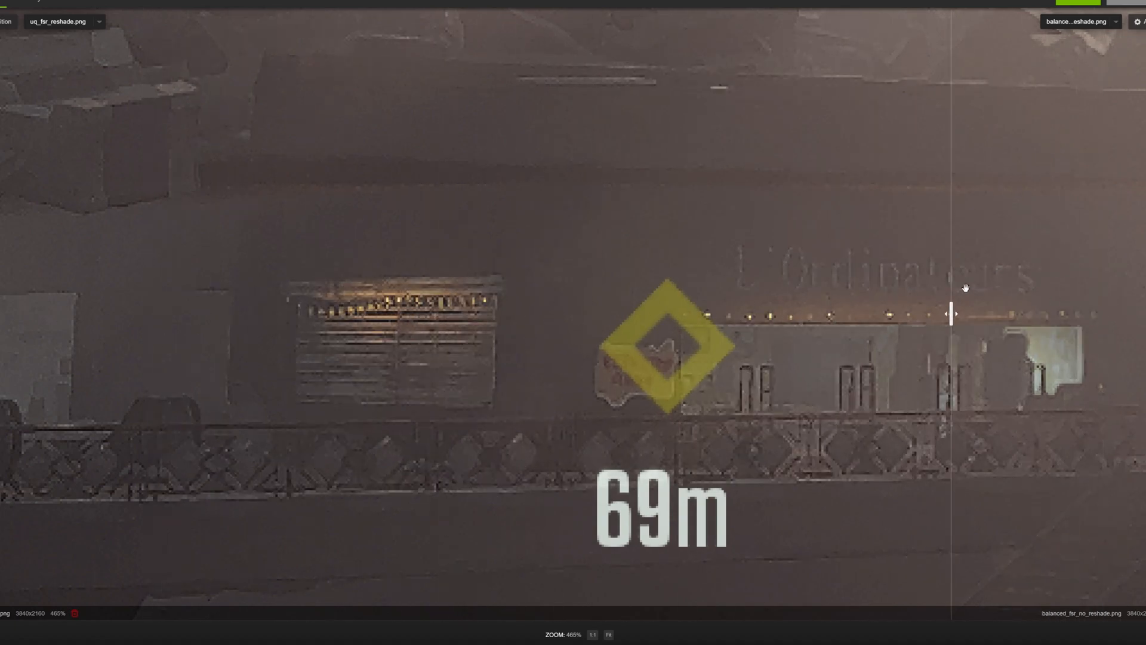
pyautogui.scroll(-3)
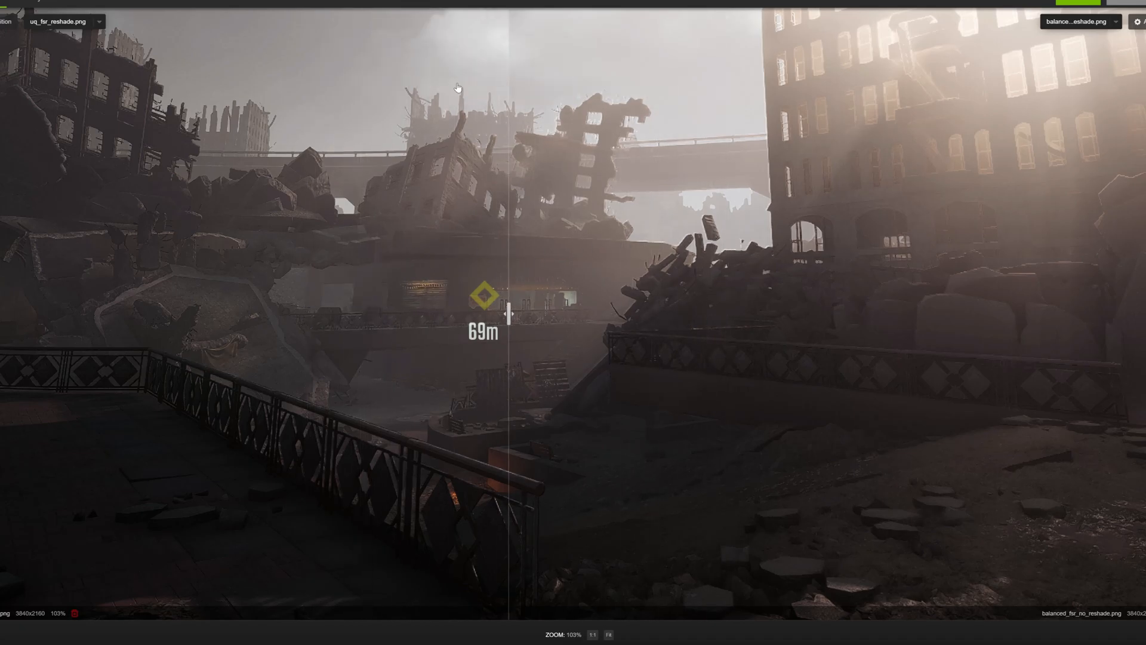
pyautogui.scroll(3)
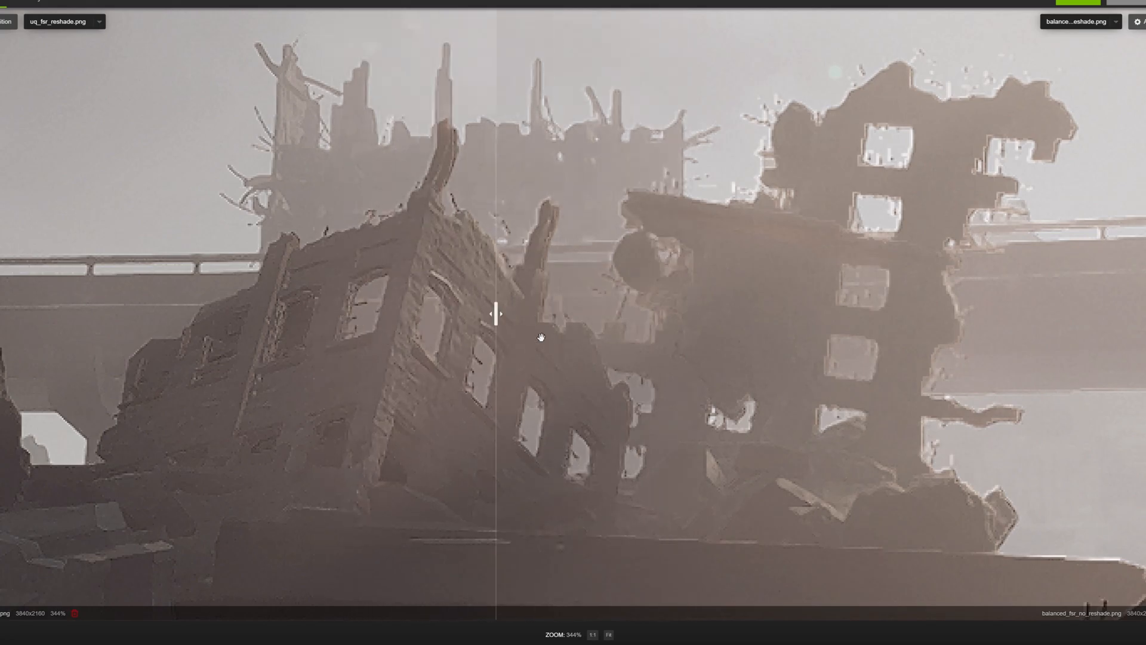
pyautogui.scroll(3)
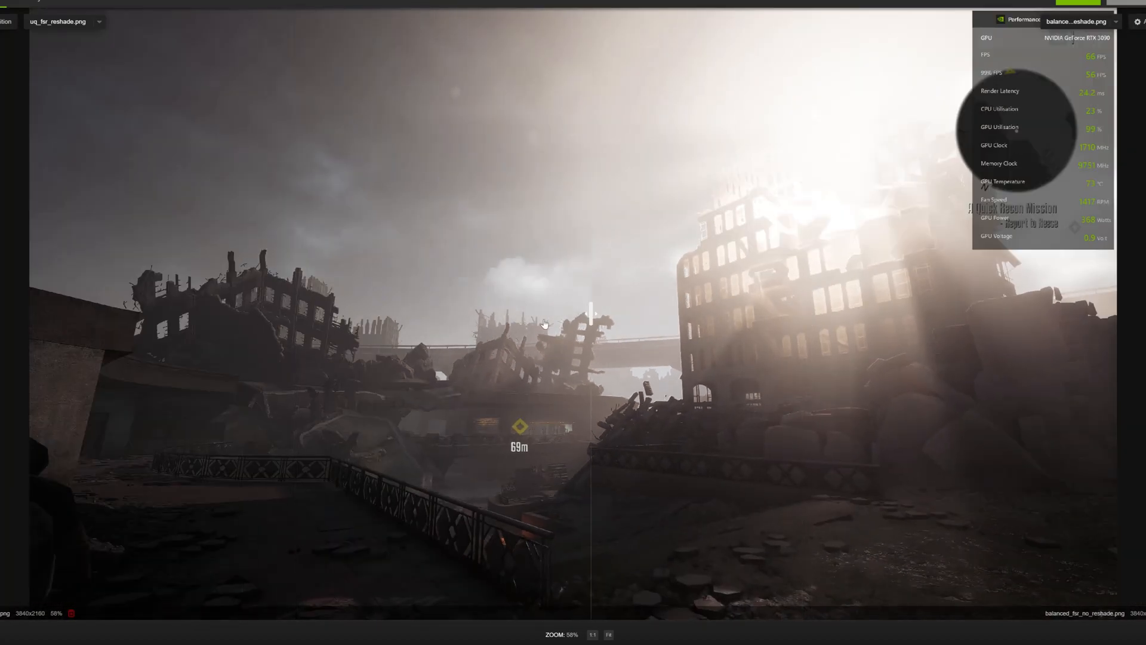
pyautogui.moveTo(795, 296)
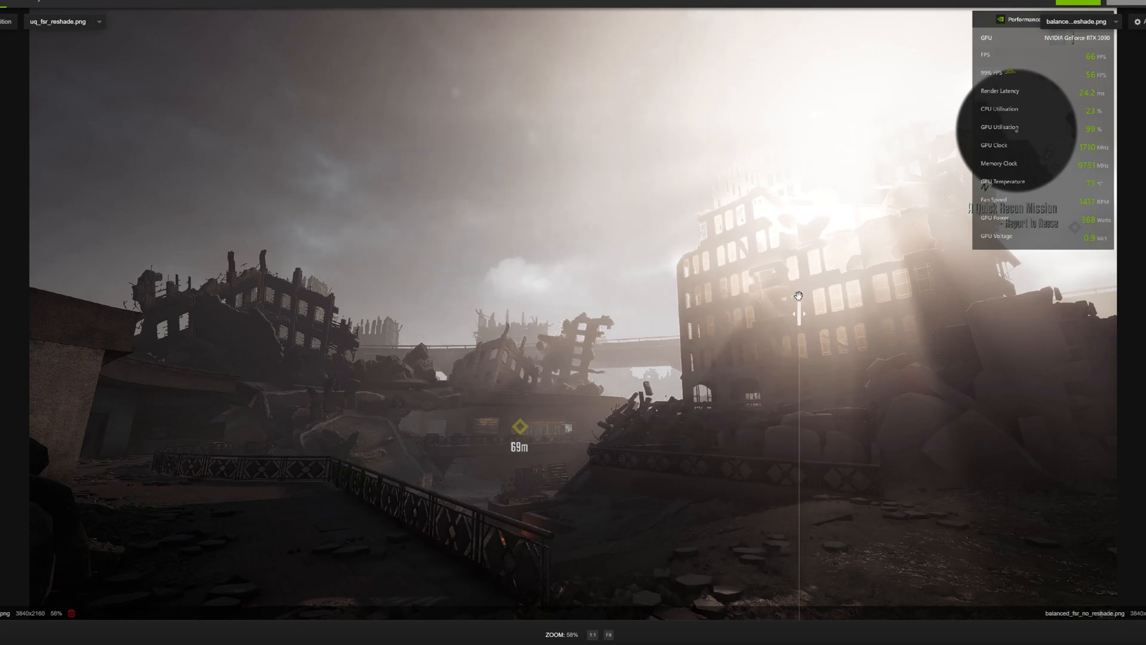
pyautogui.moveTo(666, 299)
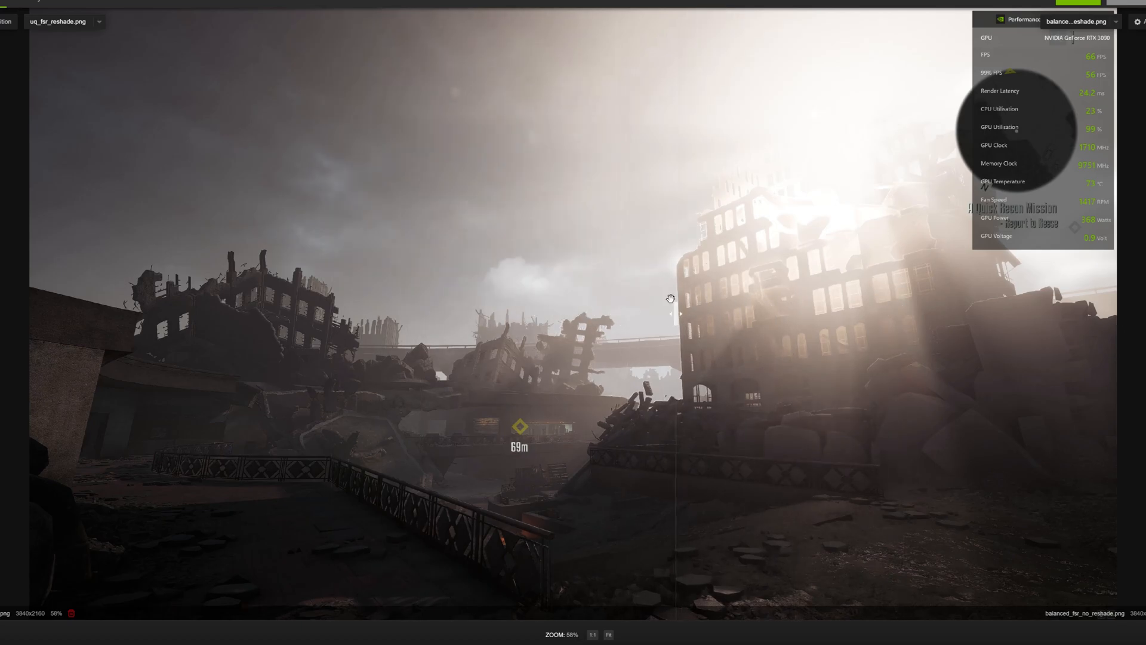
pyautogui.scroll(3)
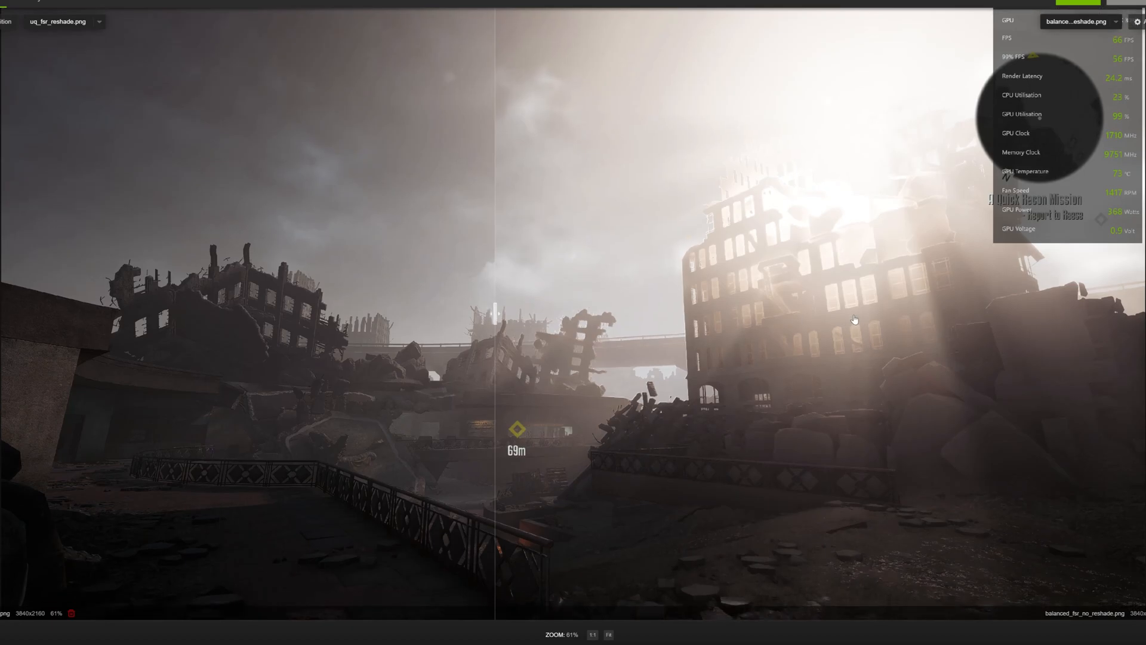
pyautogui.scroll(3)
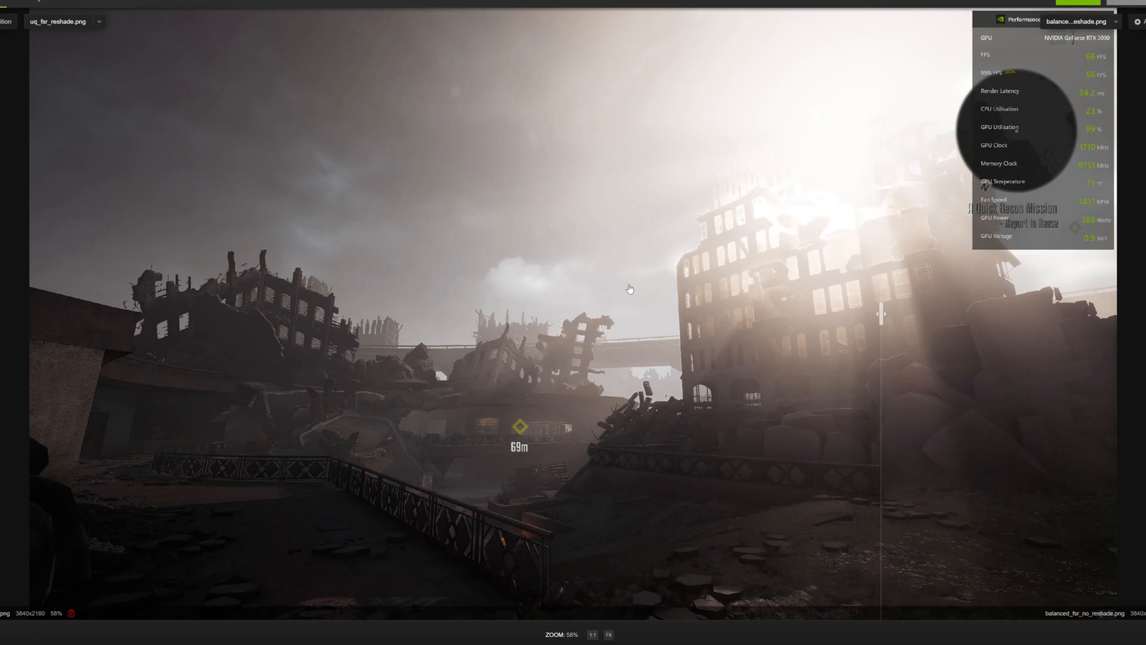
pyautogui.moveTo(874, 294)
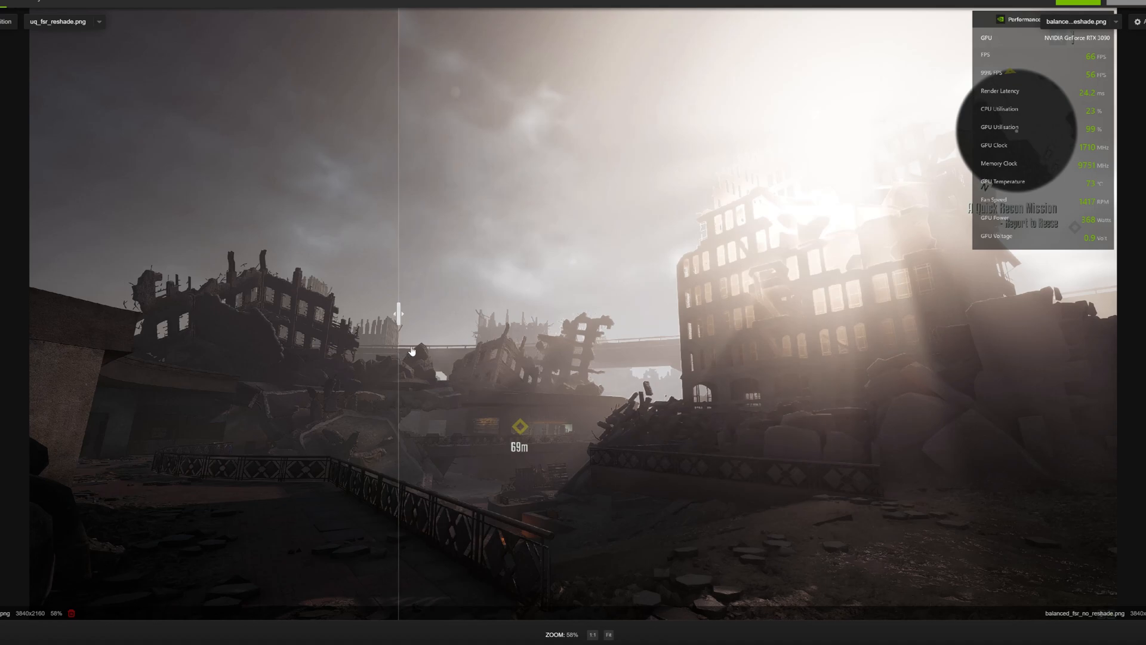
pyautogui.moveTo(420, 356)
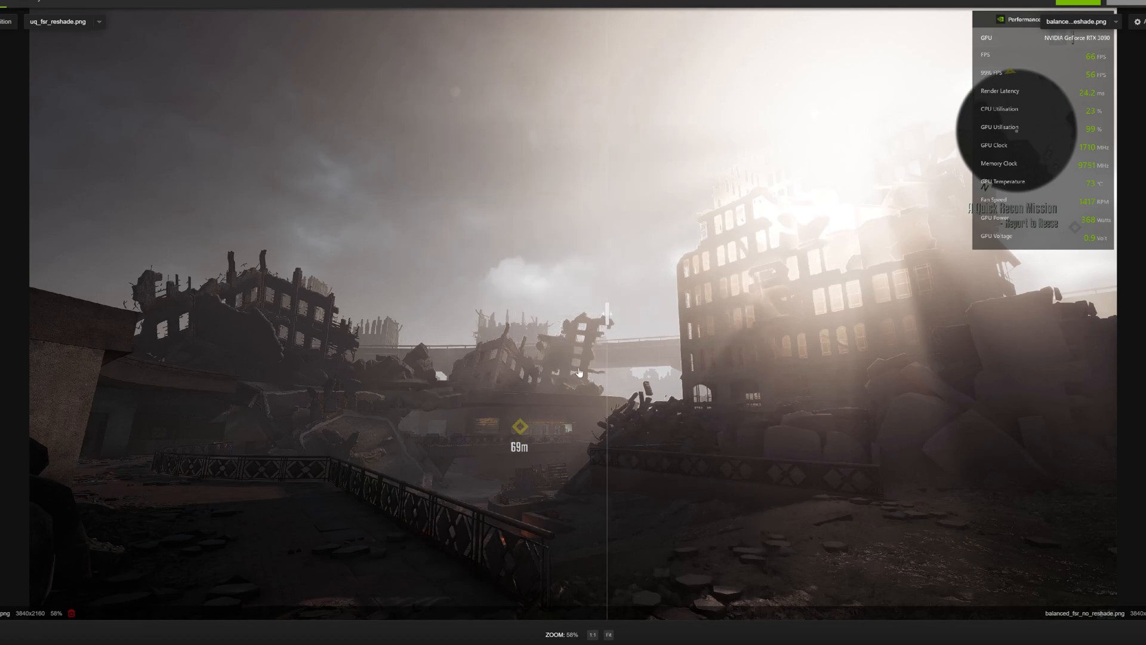
pyautogui.moveTo(96, 20)
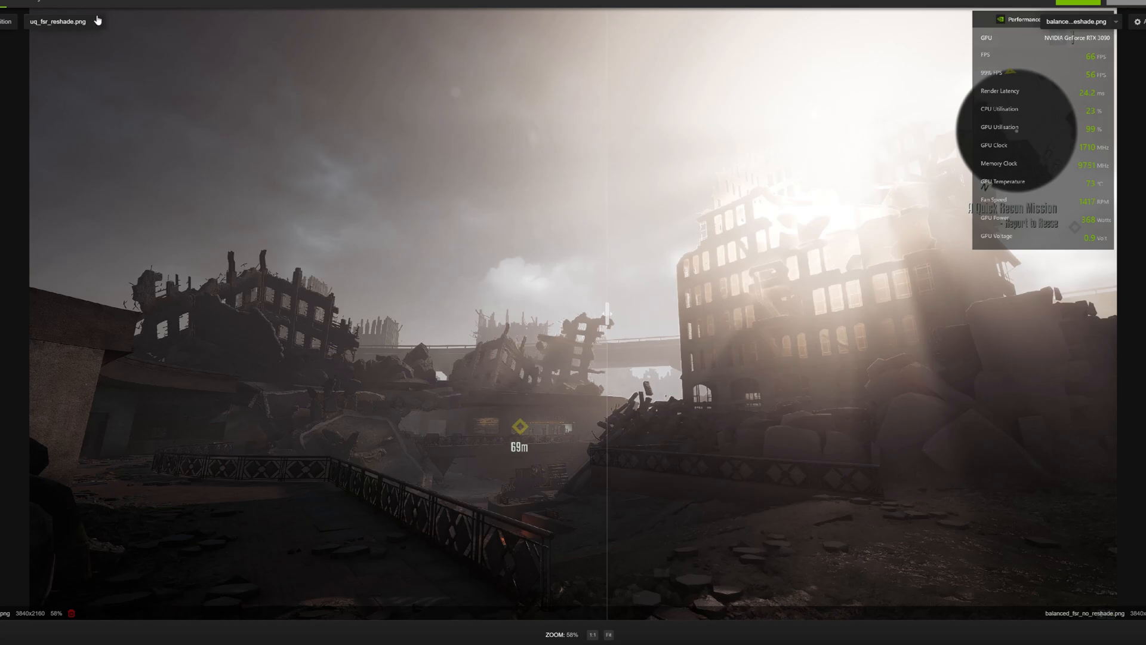
# Step: Switch the right-side image to balanced_fsr_reshade.png for comparison against the quality FSR shot
pyautogui.click(1115, 21)
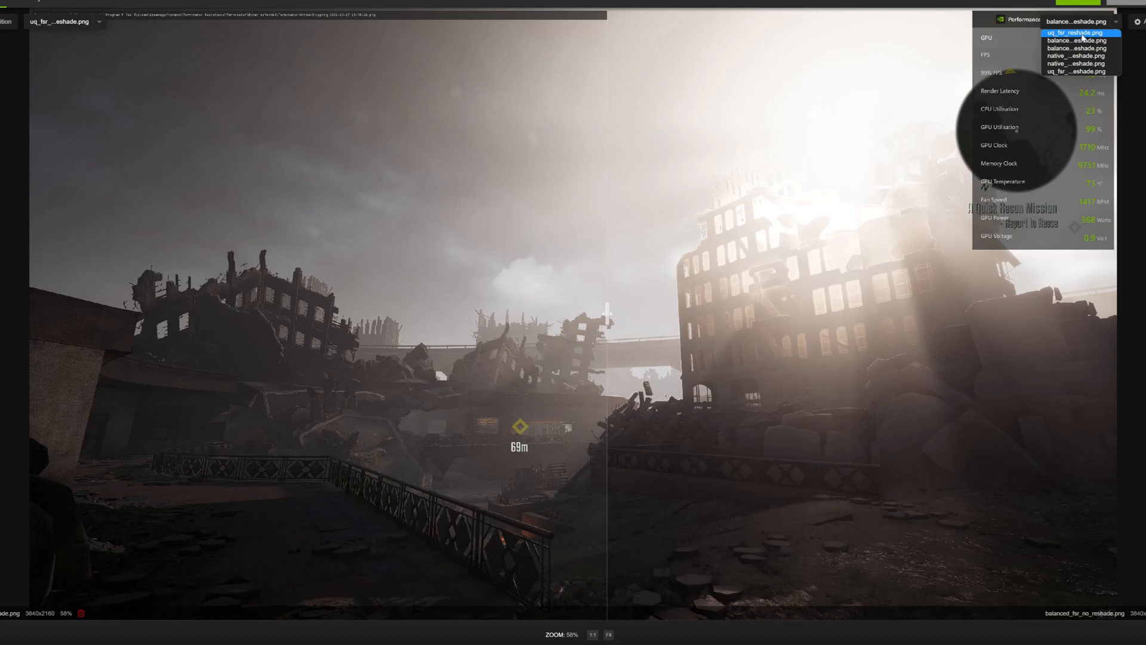
pyautogui.click(1074, 41)
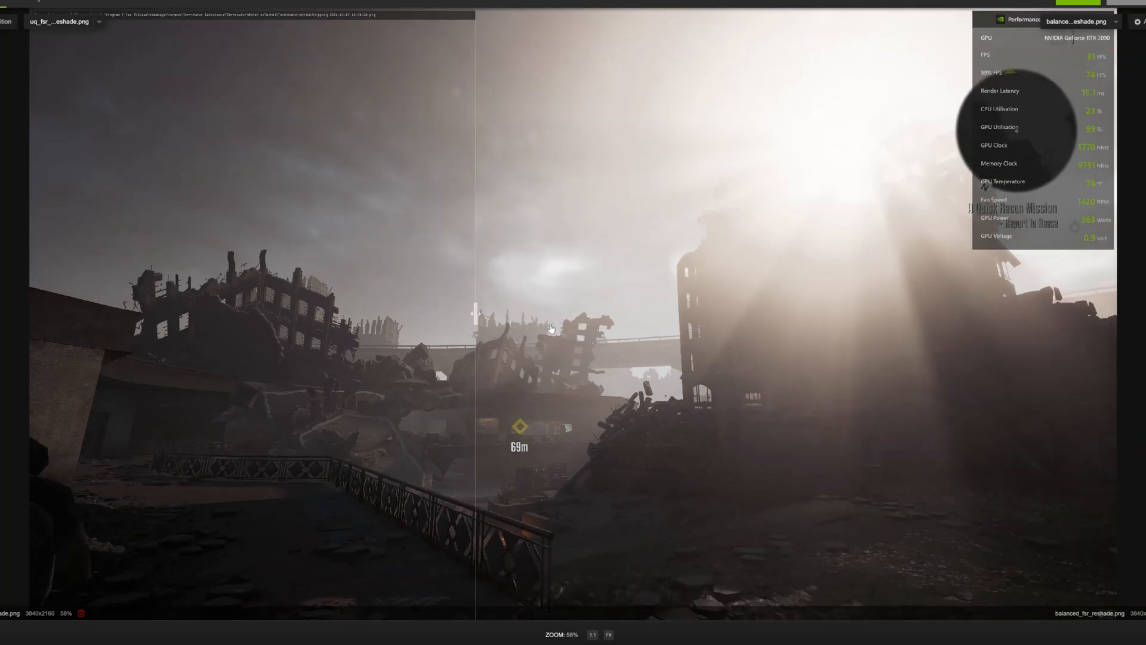
pyautogui.moveTo(463, 236)
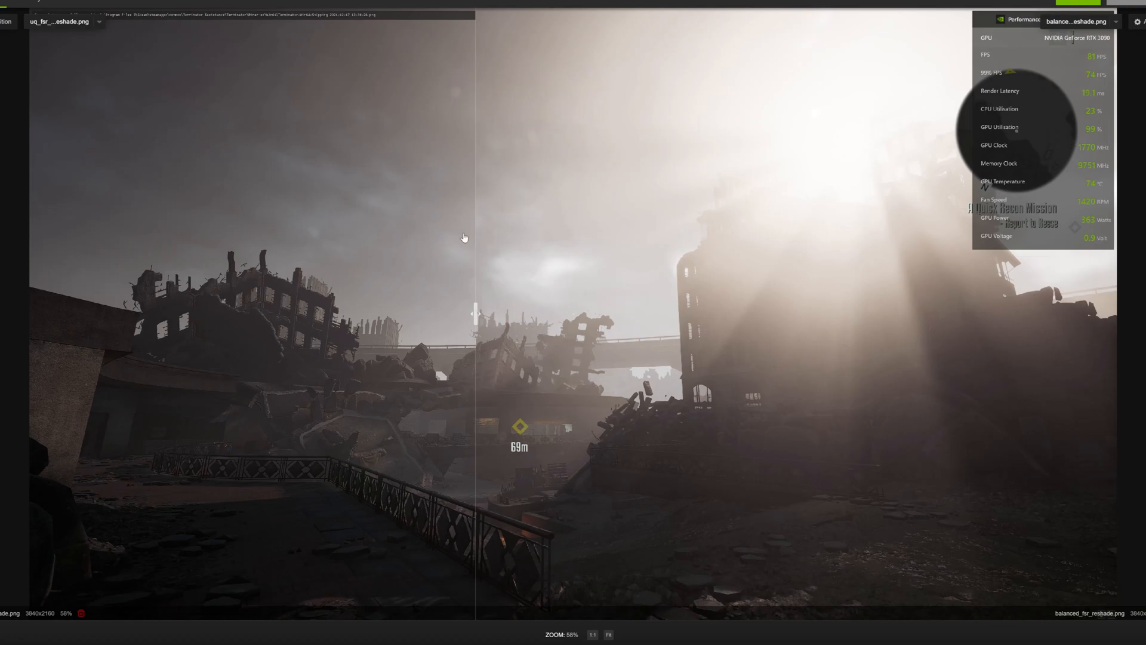